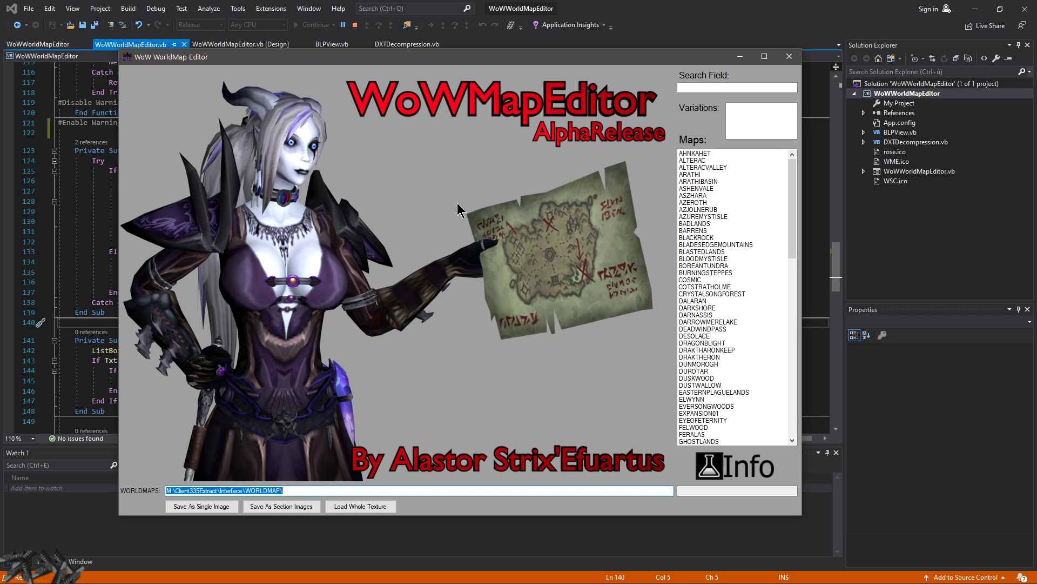
pyautogui.moveTo(415, 131)
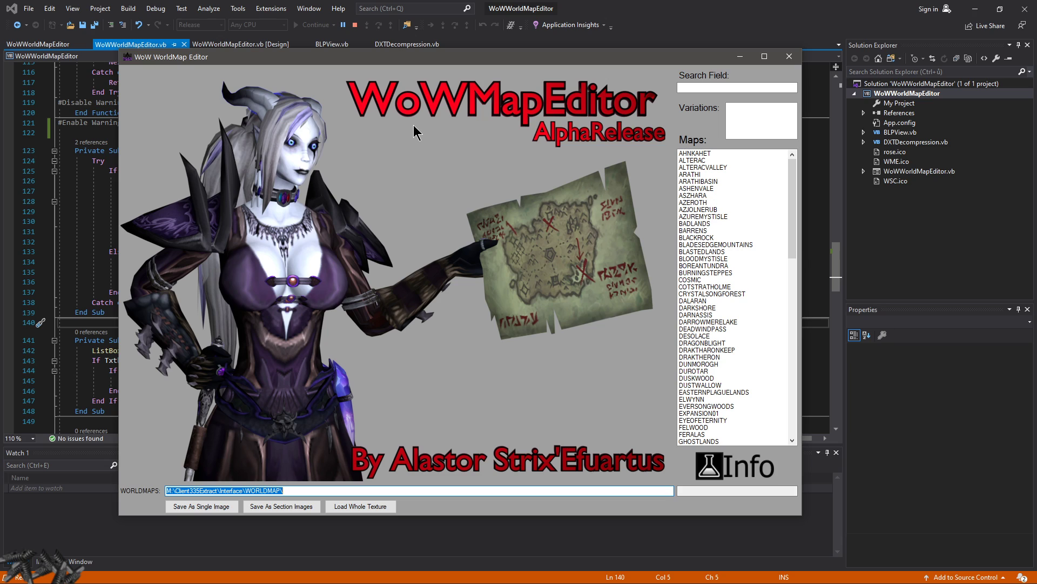
pyautogui.moveTo(627, 273)
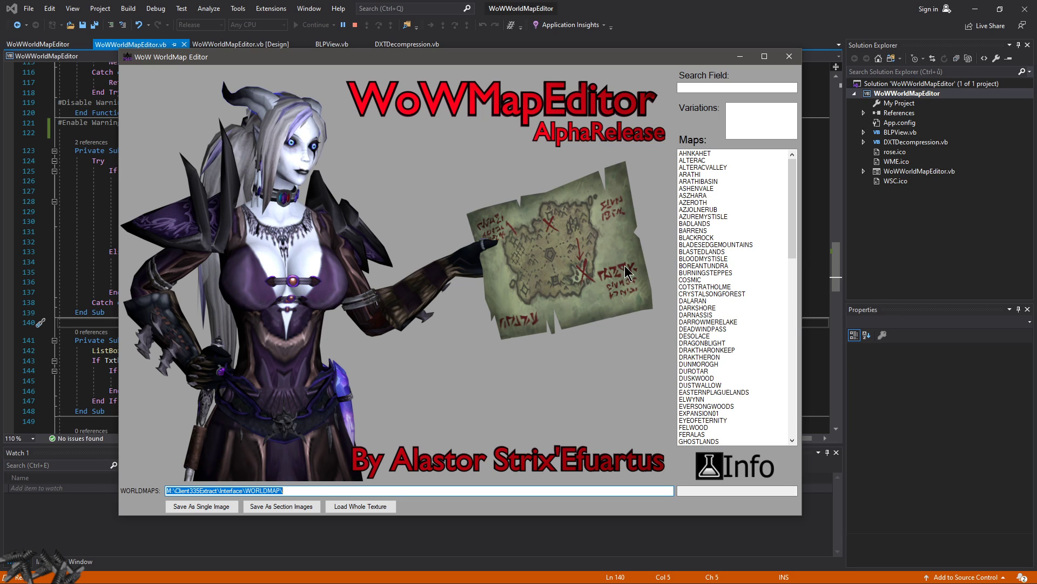
pyautogui.moveTo(685, 220)
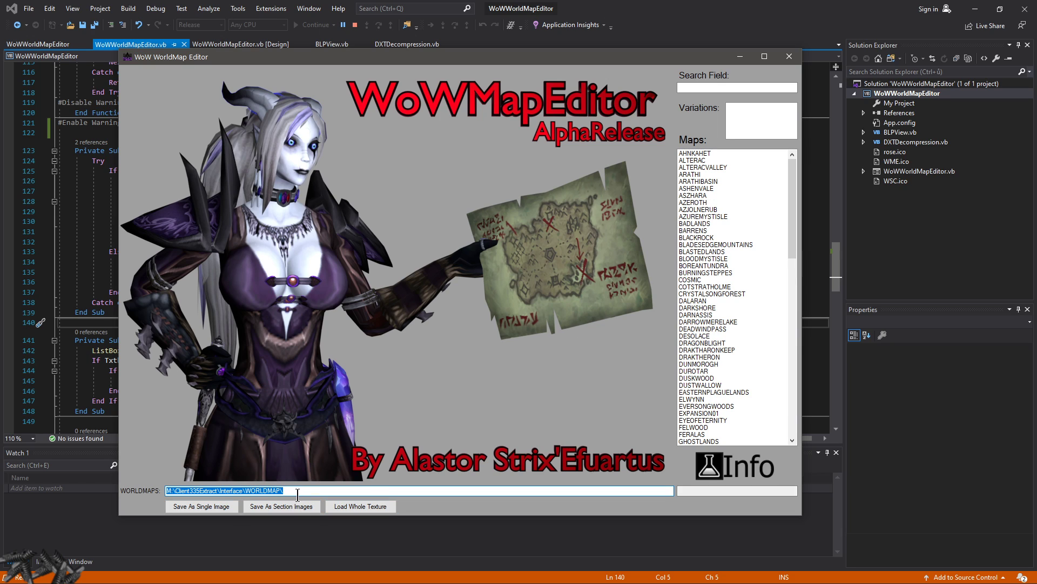
pyautogui.moveTo(459, 372)
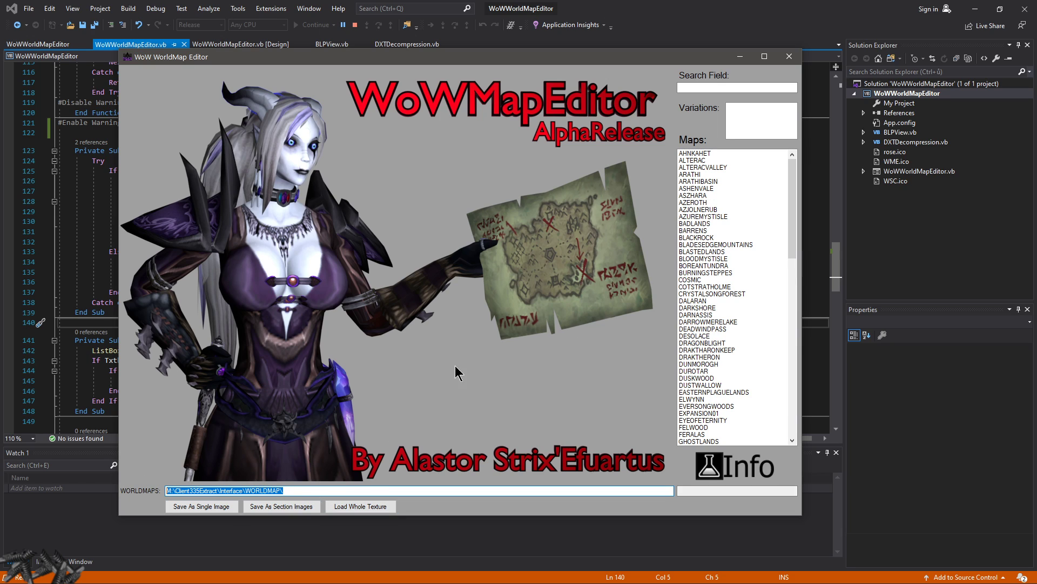
pyautogui.moveTo(472, 356)
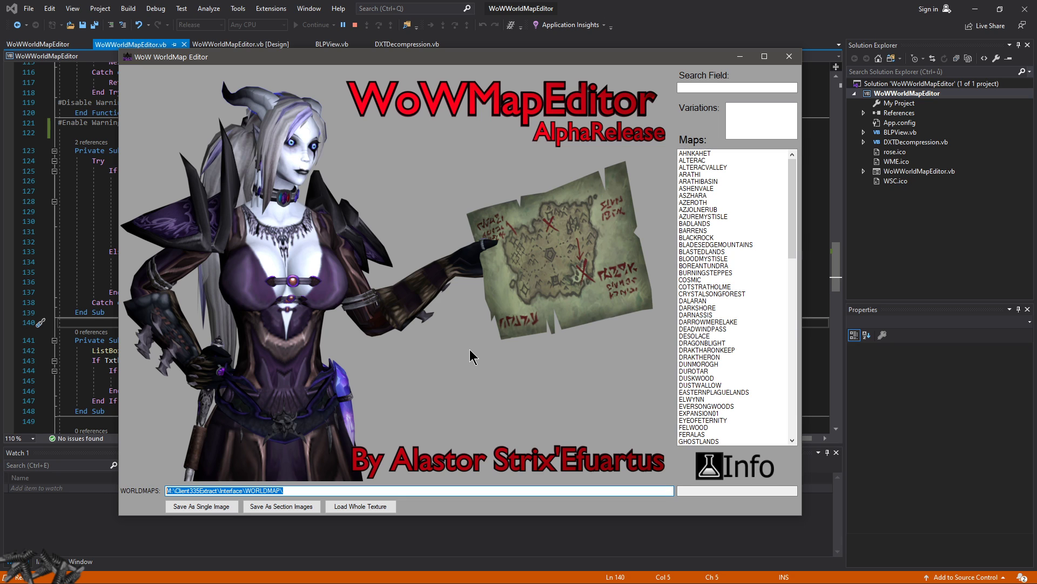
pyautogui.moveTo(498, 66)
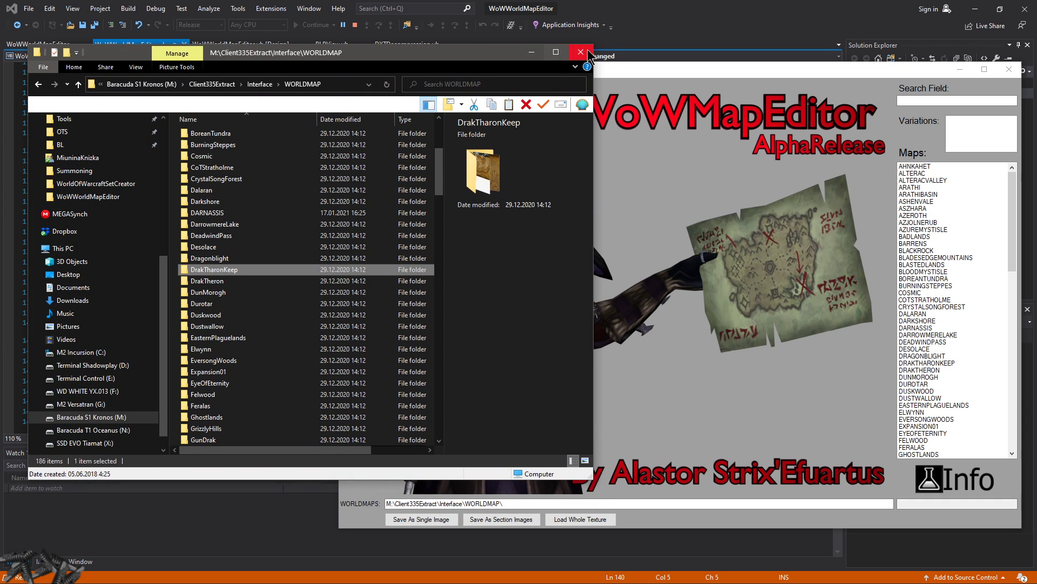
# - Go up to the Interface folder and browse the WORLDMAP folder contents
pyautogui.click(581, 52)
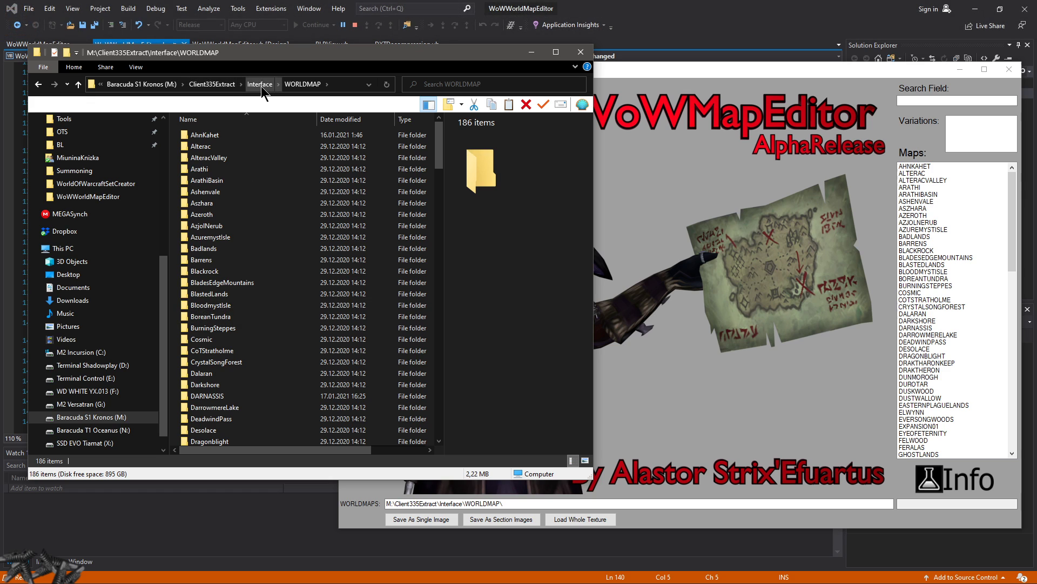
pyautogui.click(259, 84)
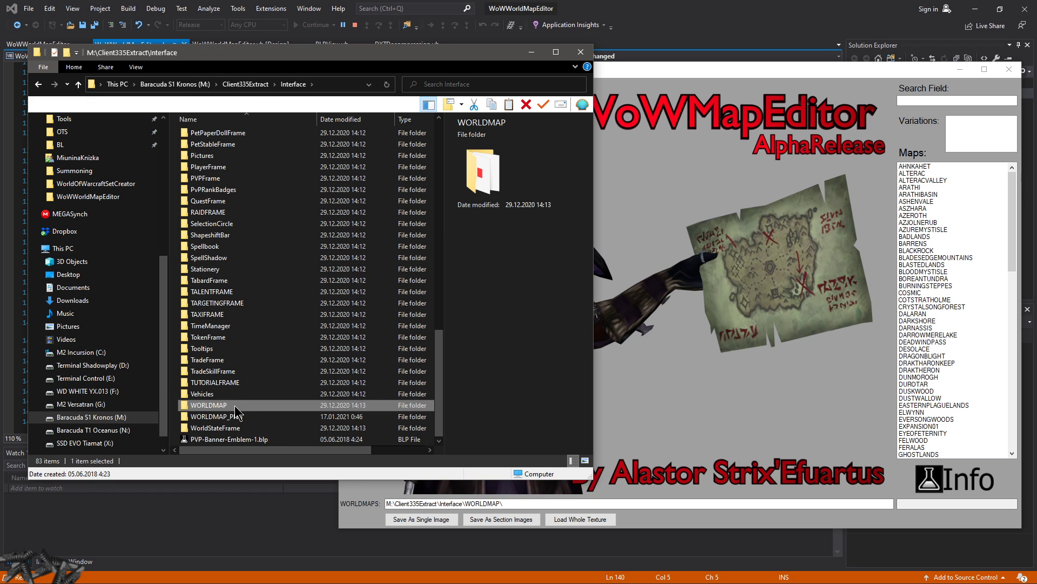
pyautogui.doubleClick(208, 404)
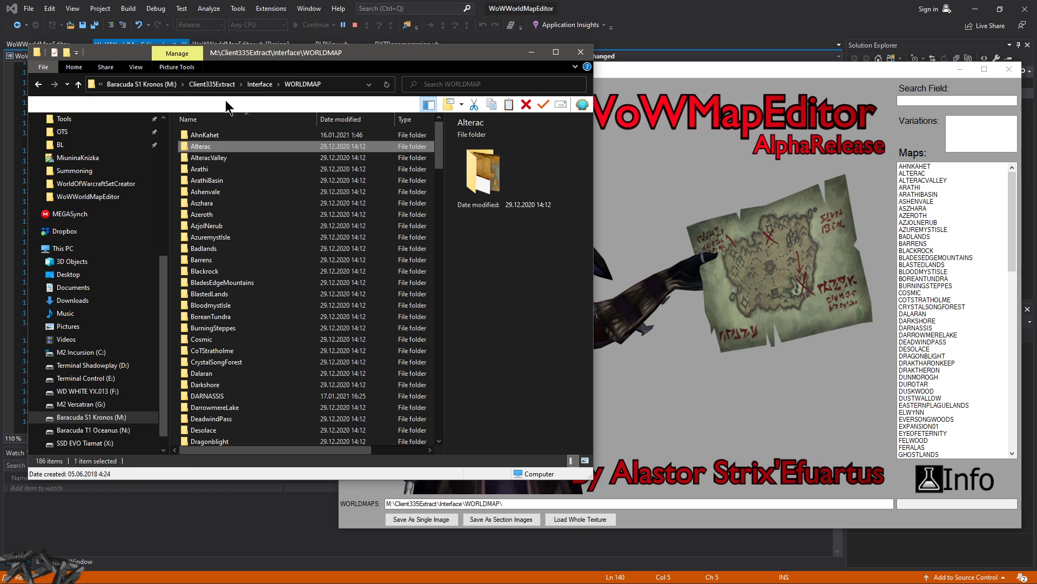
pyautogui.scroll(-3)
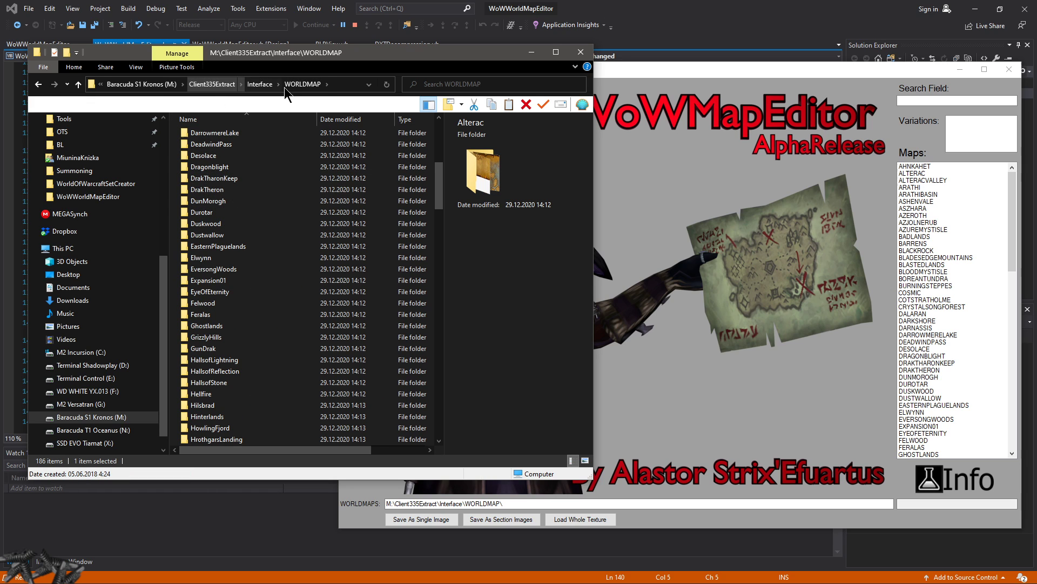
# - Look at the AhnKahet PNG tiles in WORLDMAP_PNG, then return to the WORLDMAP listing
pyautogui.click(259, 85)
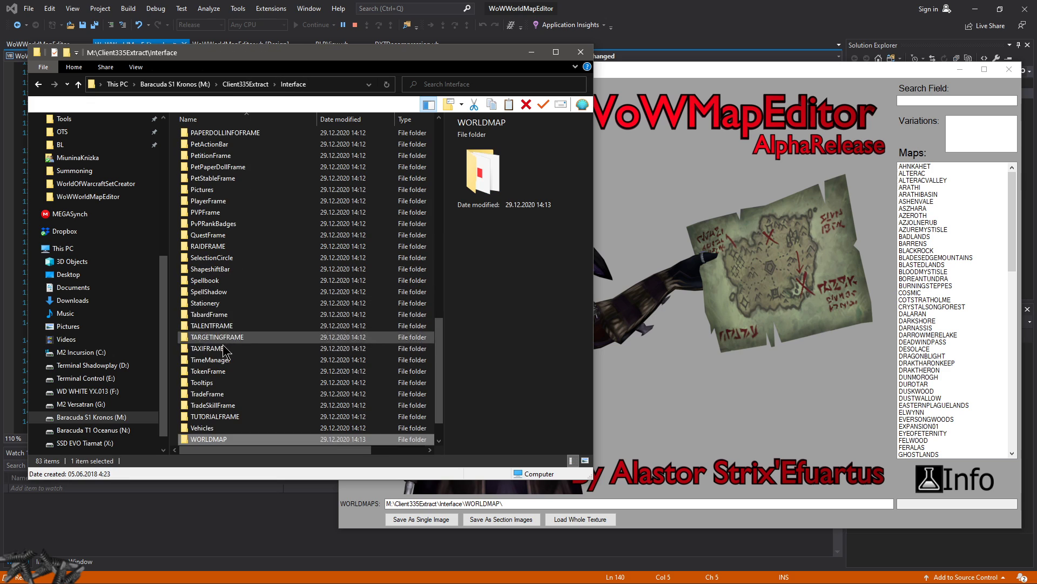
pyautogui.doubleClick(207, 439)
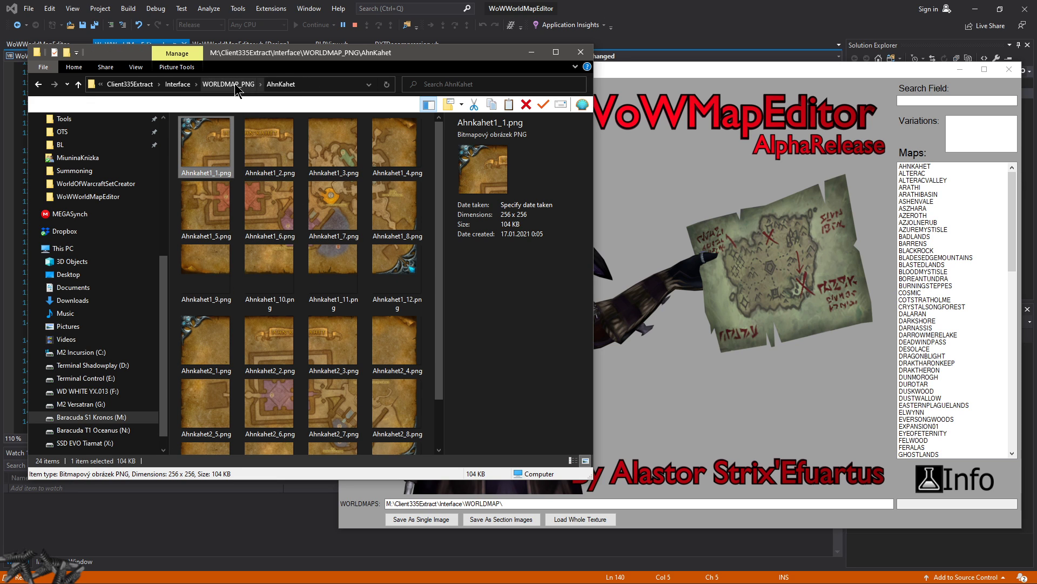
pyautogui.click(228, 85)
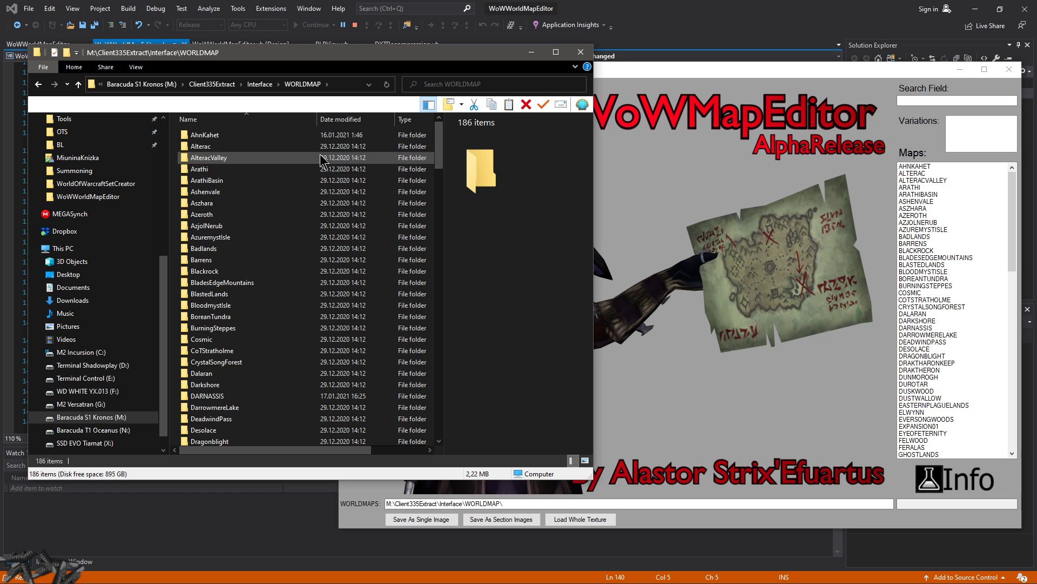
pyautogui.scroll(-3)
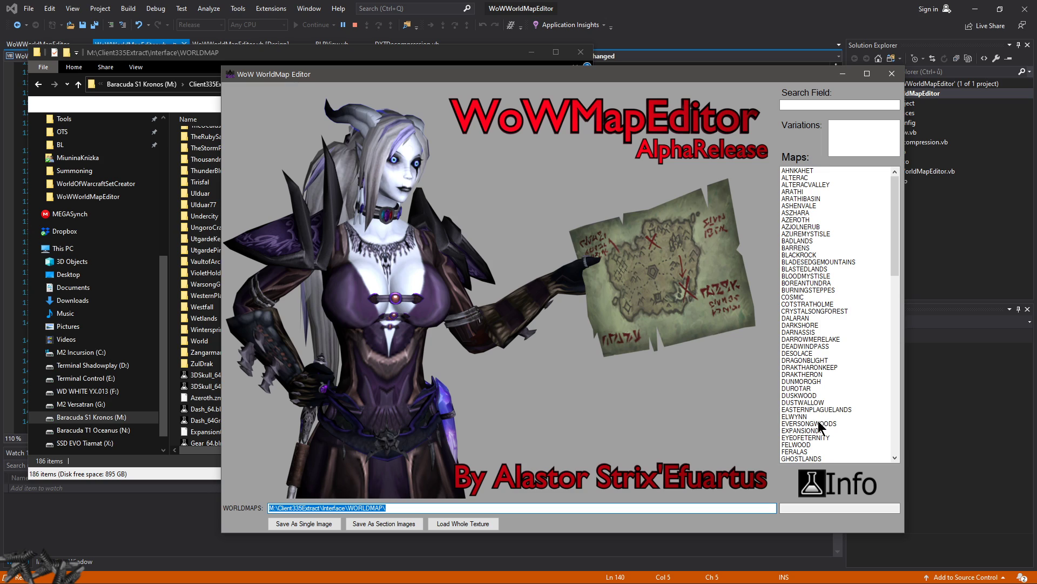
pyautogui.moveTo(807, 361)
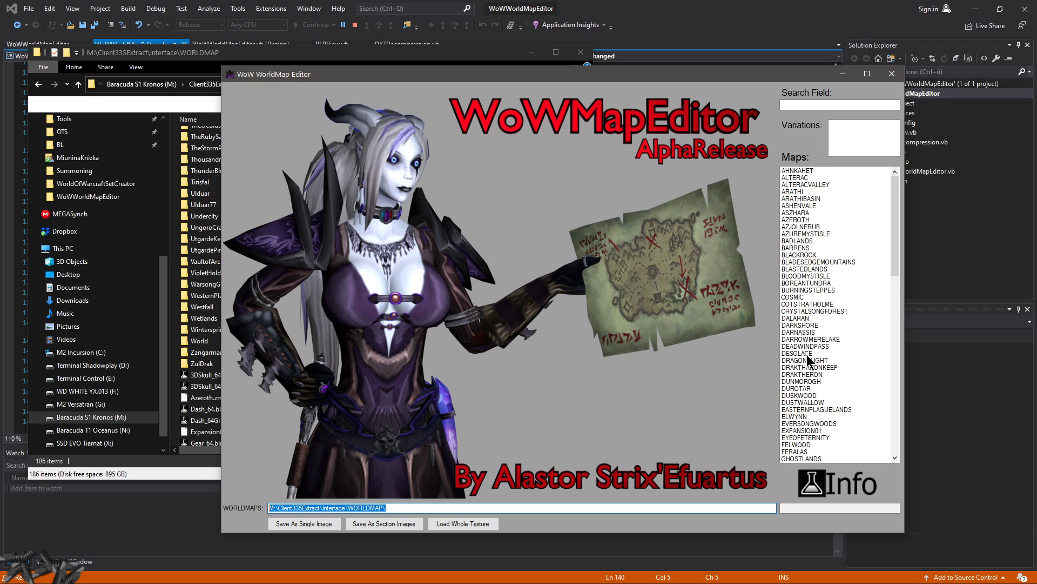
pyautogui.moveTo(803, 332)
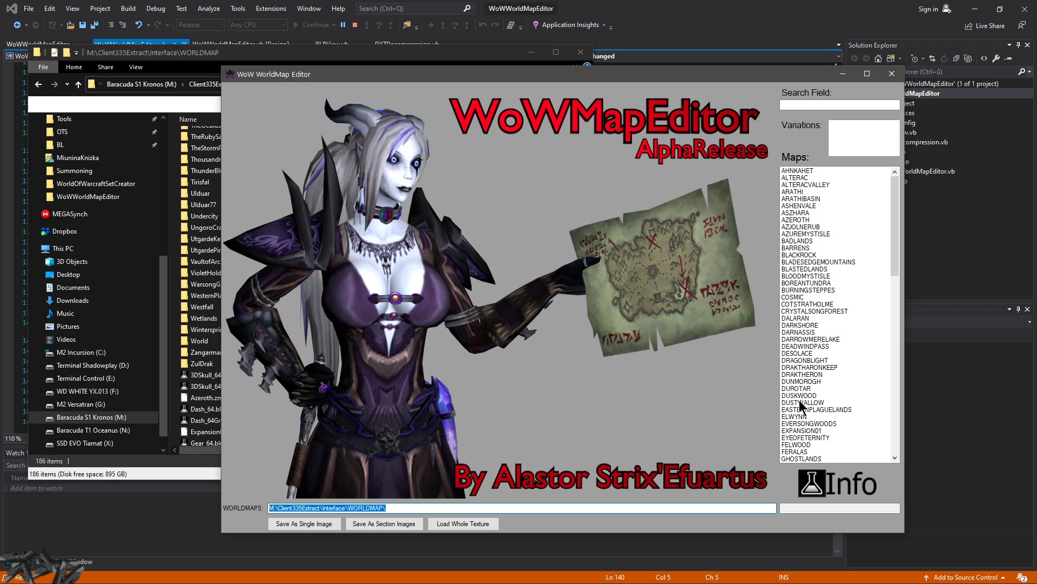
pyautogui.moveTo(801, 339)
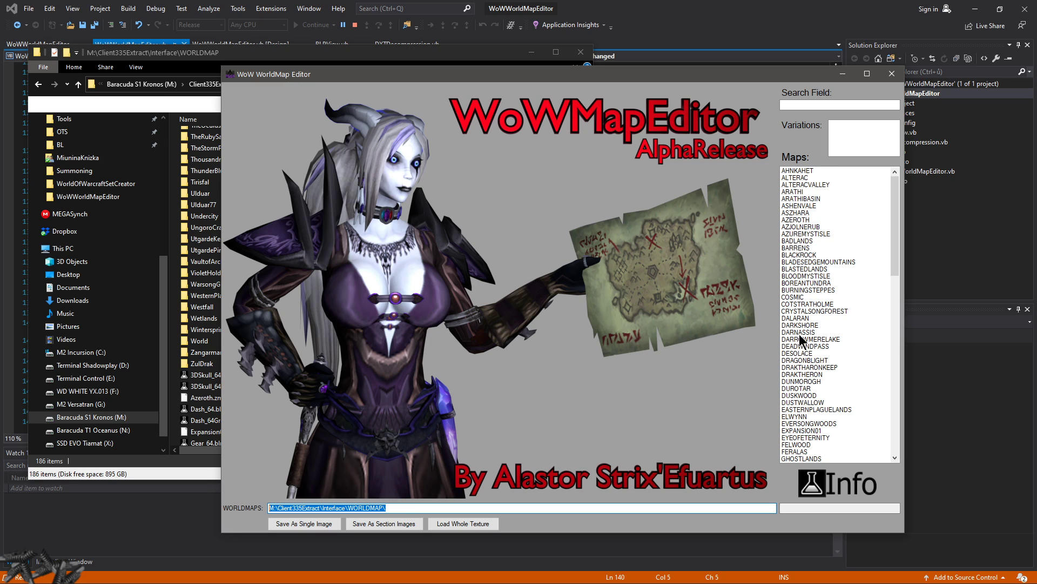
# - Preview Durotar, then search 'deso' to display the stitched Desolace map
pyautogui.click(797, 387)
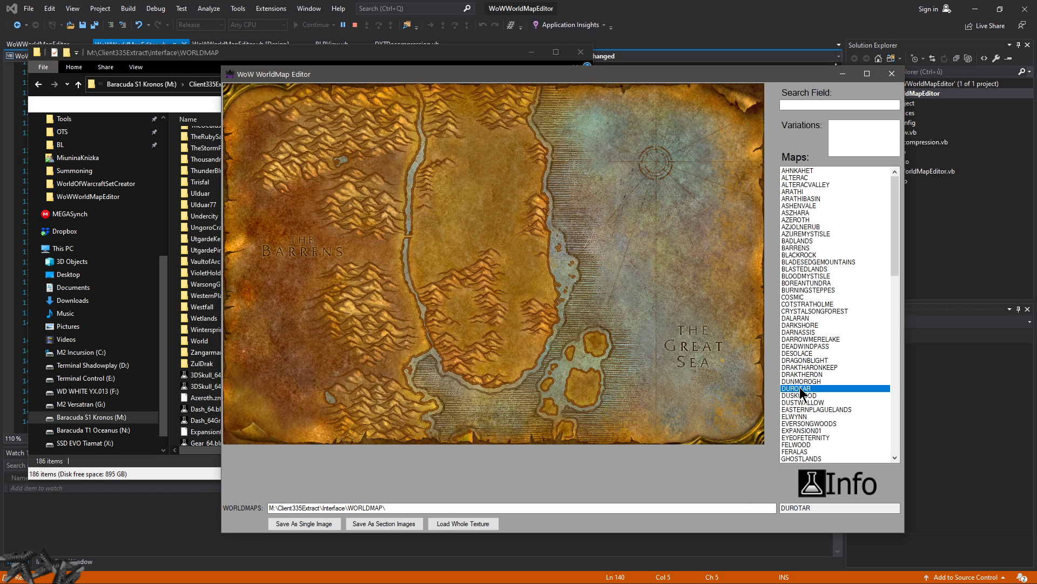
pyautogui.click(841, 105)
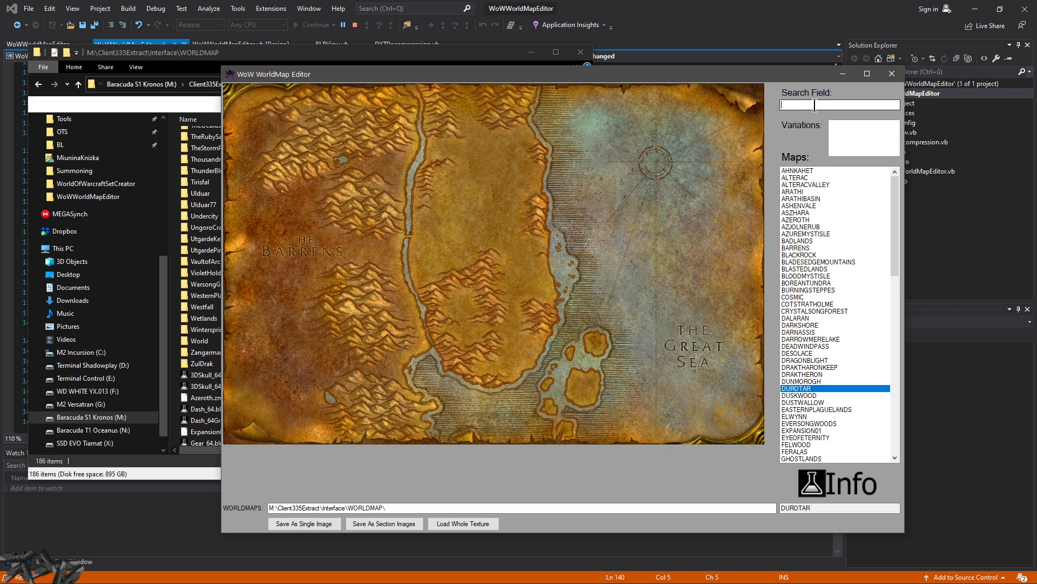
pyautogui.write('deso')
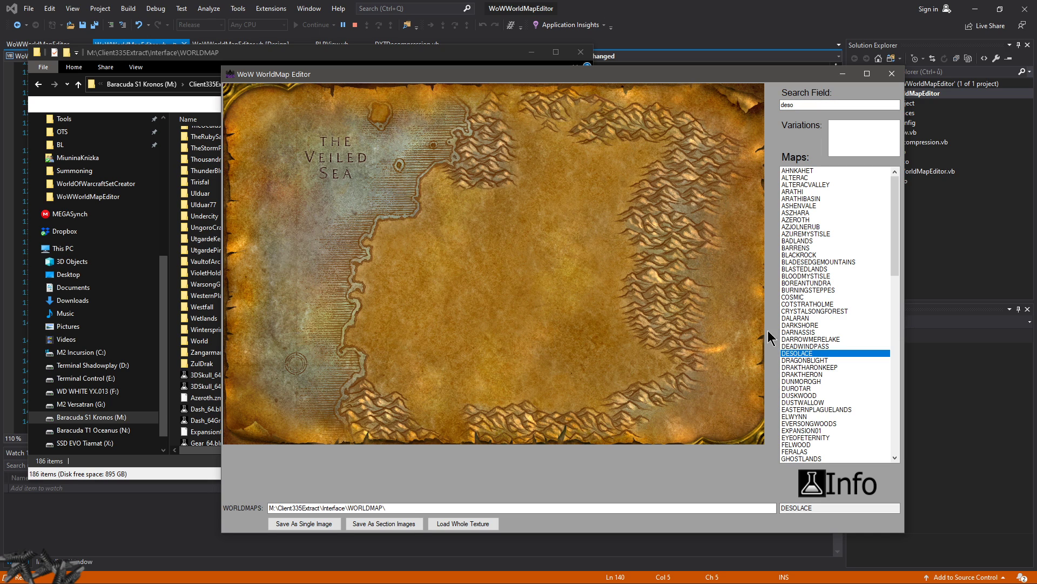
pyautogui.moveTo(363, 261)
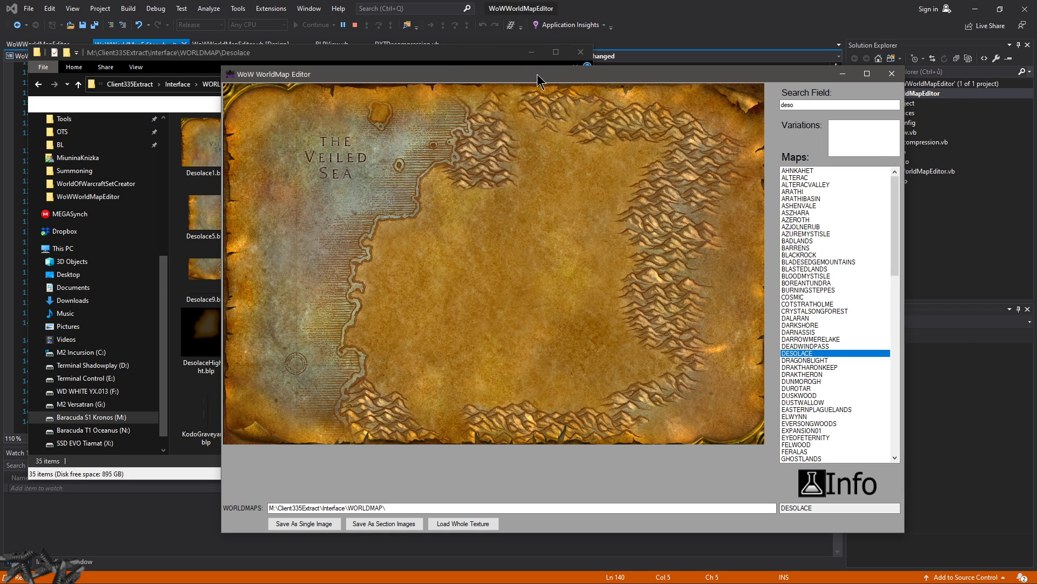
# - Export Desolace as DESOLACESingular.png and open it in Zoner Photo Studio X
pyautogui.click(205, 143)
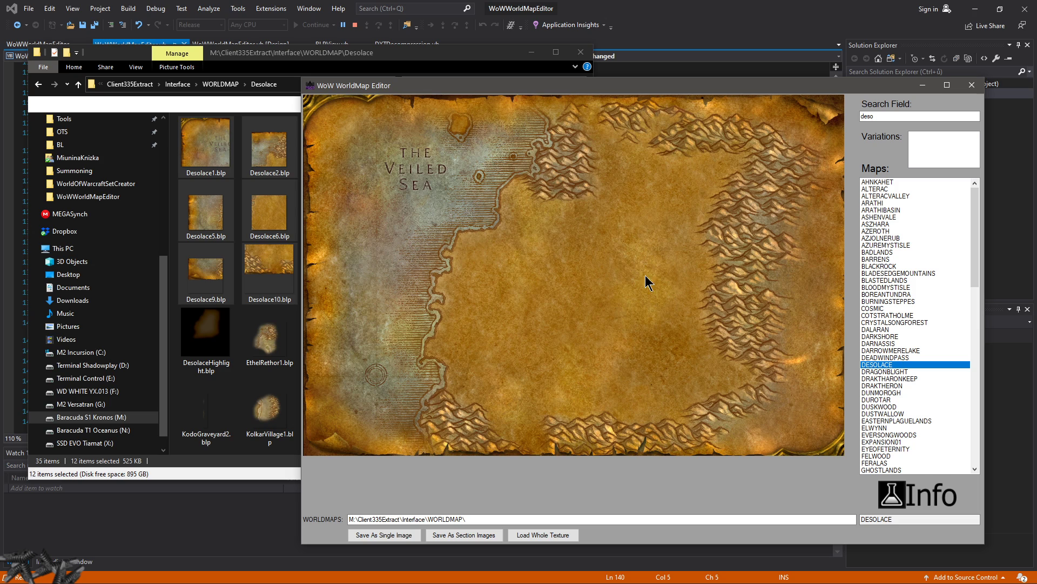
pyautogui.moveTo(714, 398)
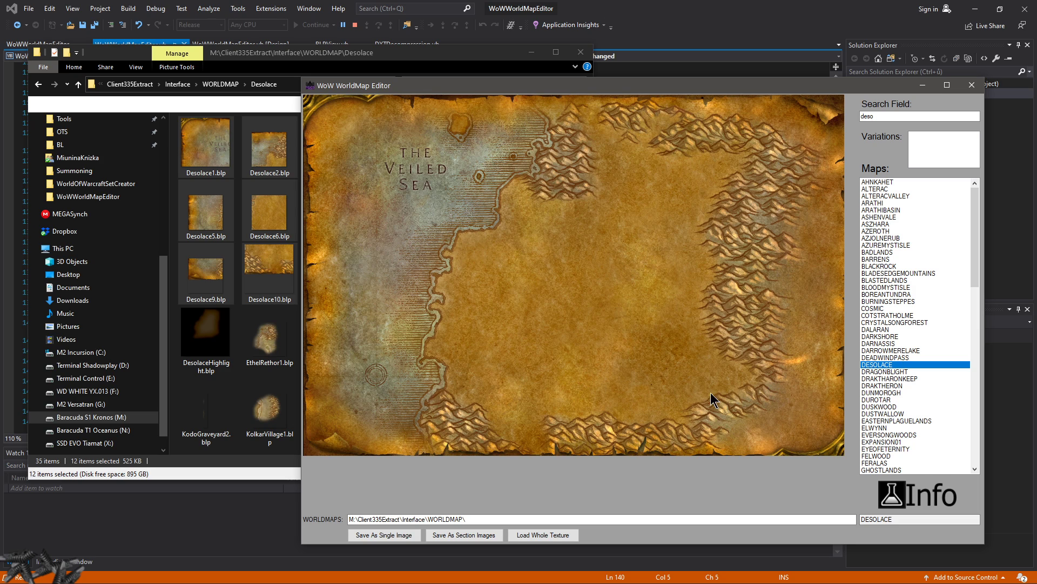
pyautogui.moveTo(349, 168)
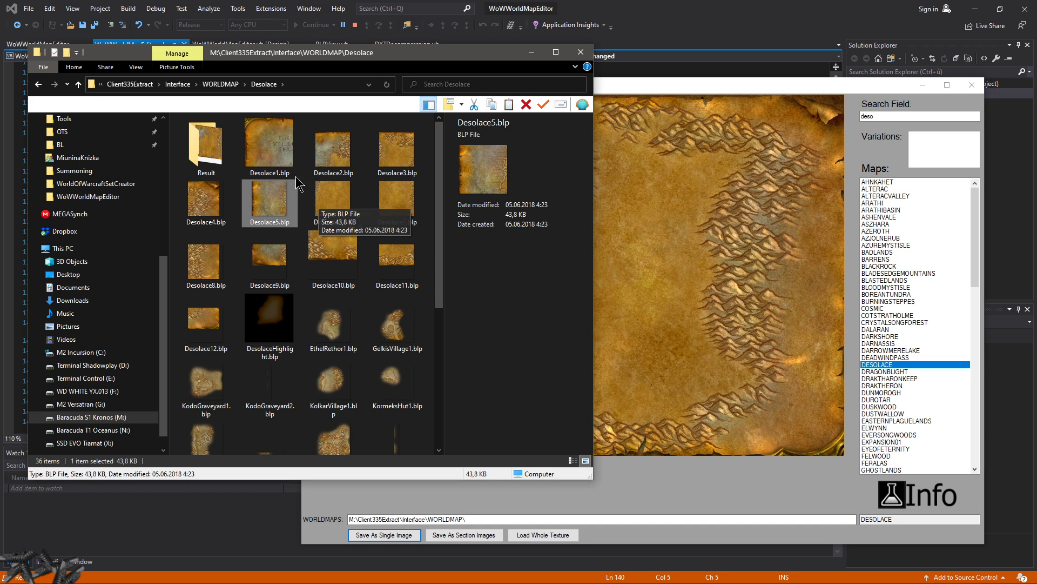
pyautogui.doubleClick(205, 142)
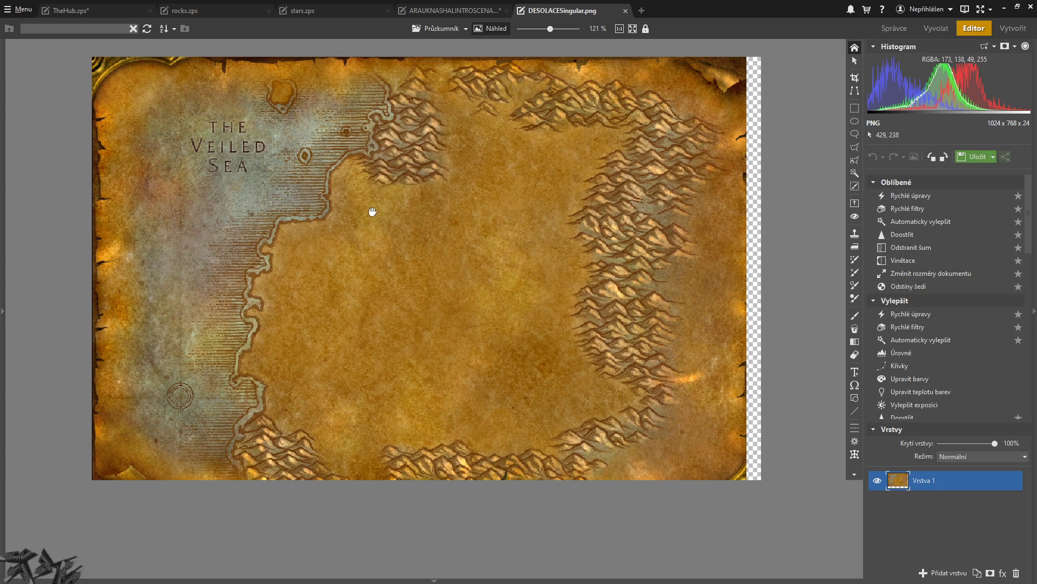
# - Brush two dark brown eyes and a smile onto the middle of the map
pyautogui.click(854, 315)
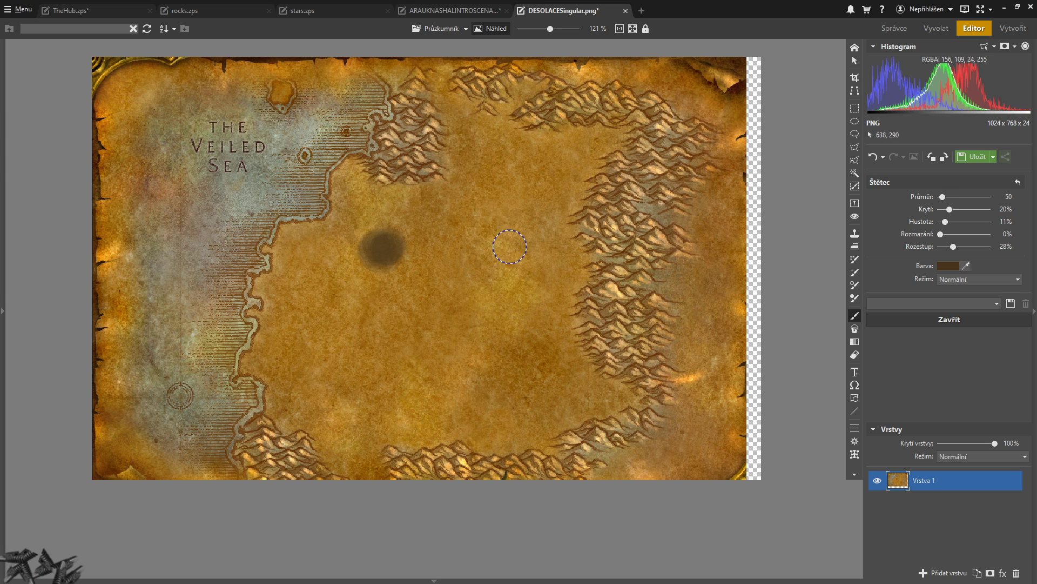
pyautogui.moveTo(509, 247); pyautogui.dragTo(377, 353)
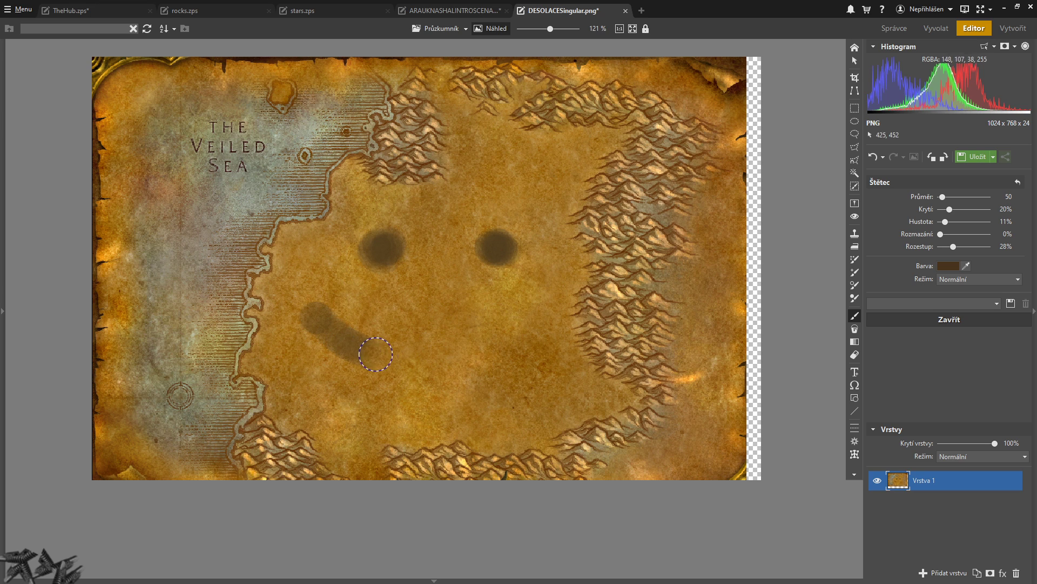
pyautogui.moveTo(377, 354); pyautogui.dragTo(556, 304)
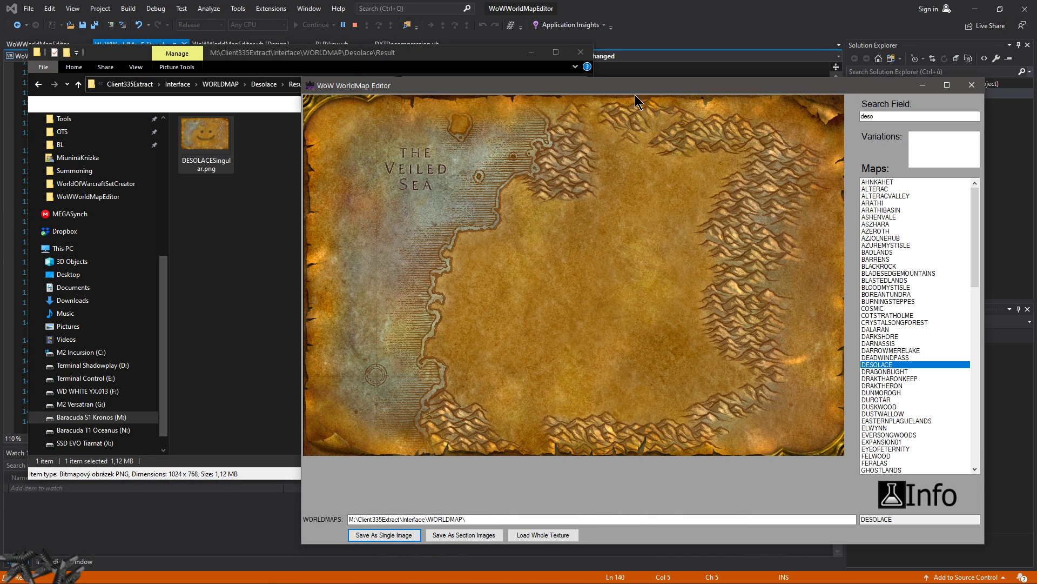
# - Load the smiley-painted PNG as the whole texture and save it as section images
pyautogui.click(541, 534)
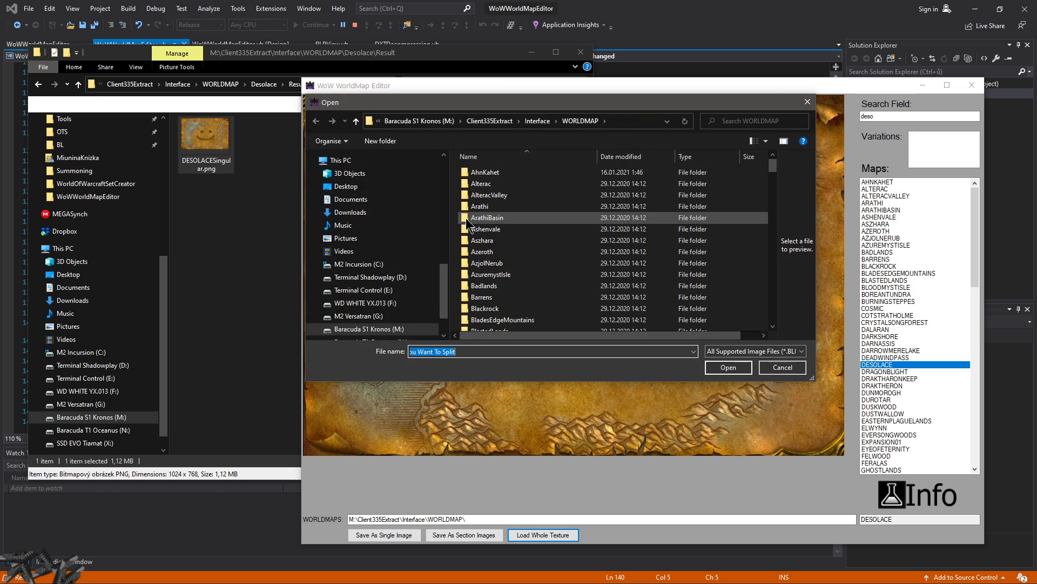
pyautogui.click(726, 367)
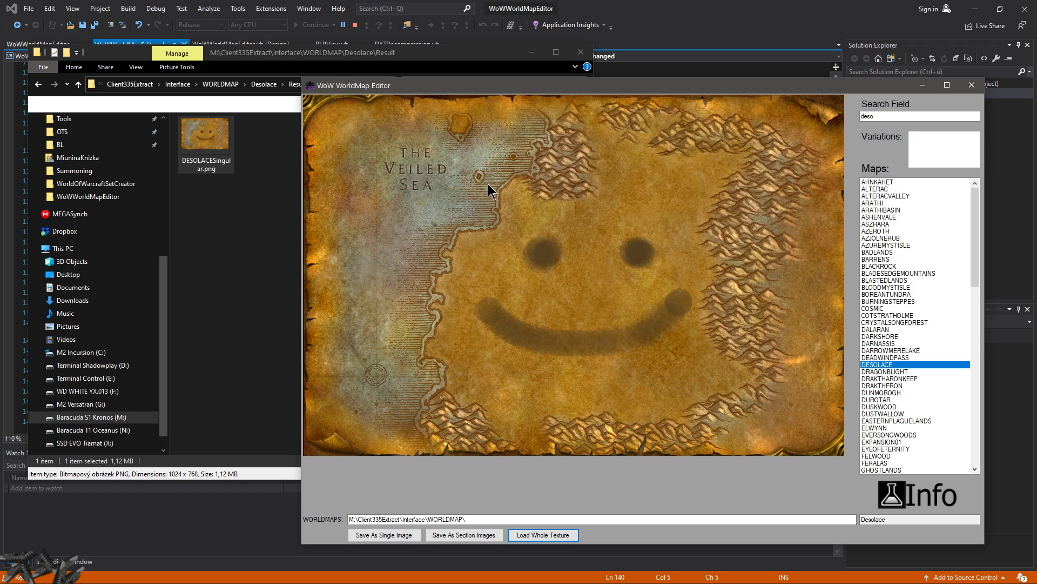
pyautogui.moveTo(639, 349)
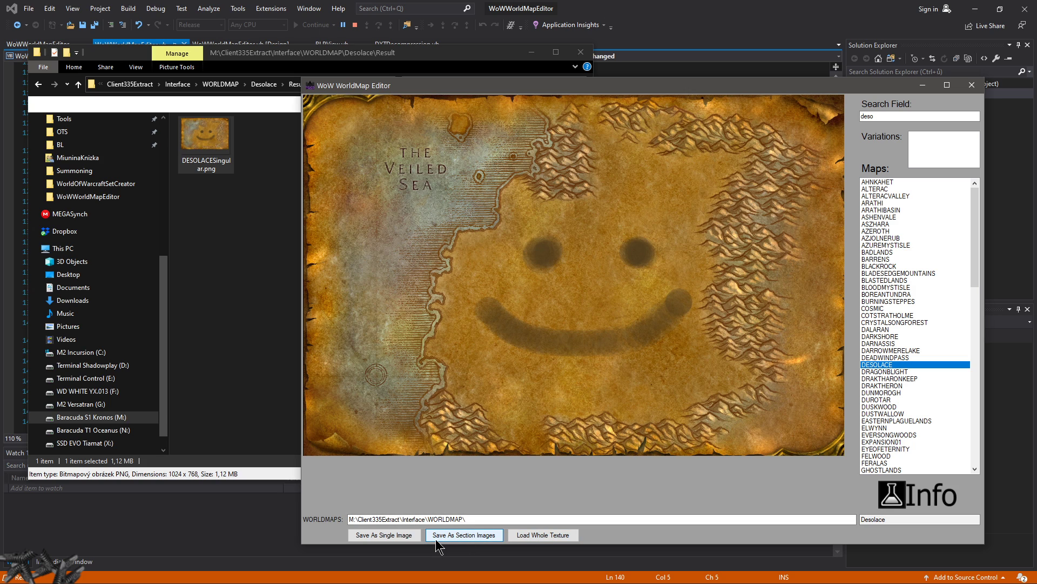
pyautogui.click(463, 535)
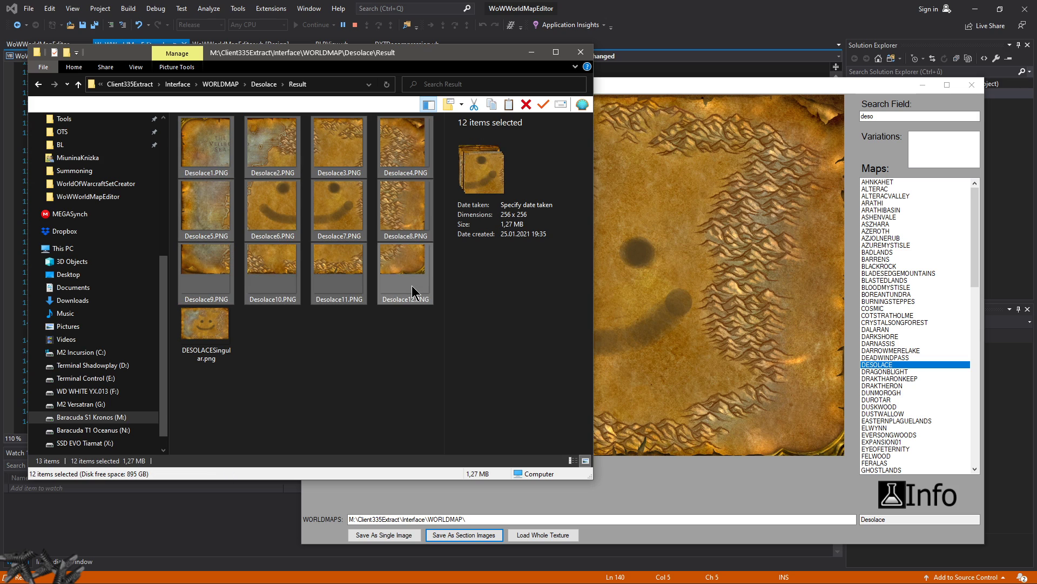
pyautogui.moveTo(258, 221)
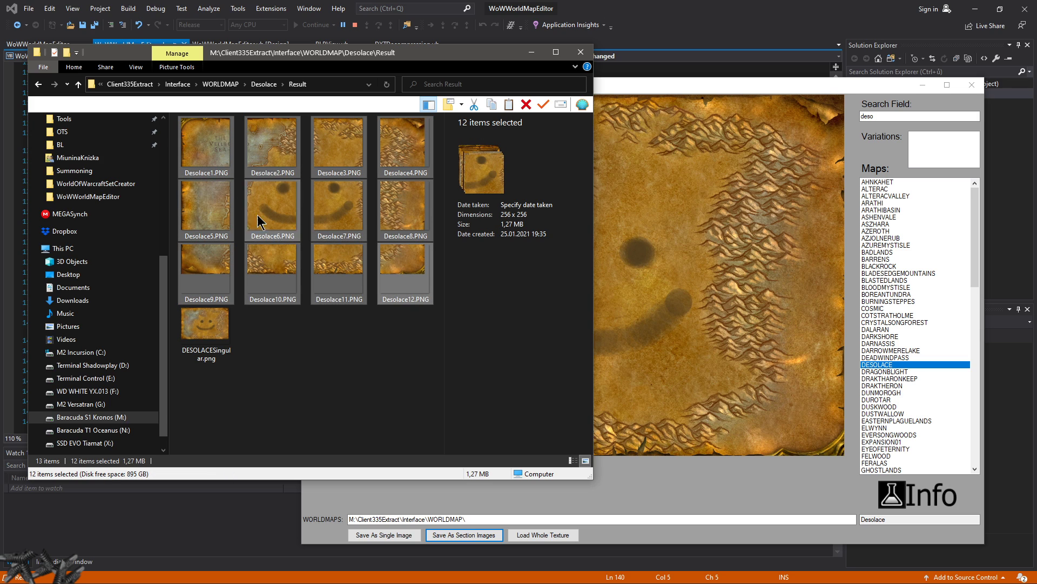
pyautogui.moveTo(218, 175)
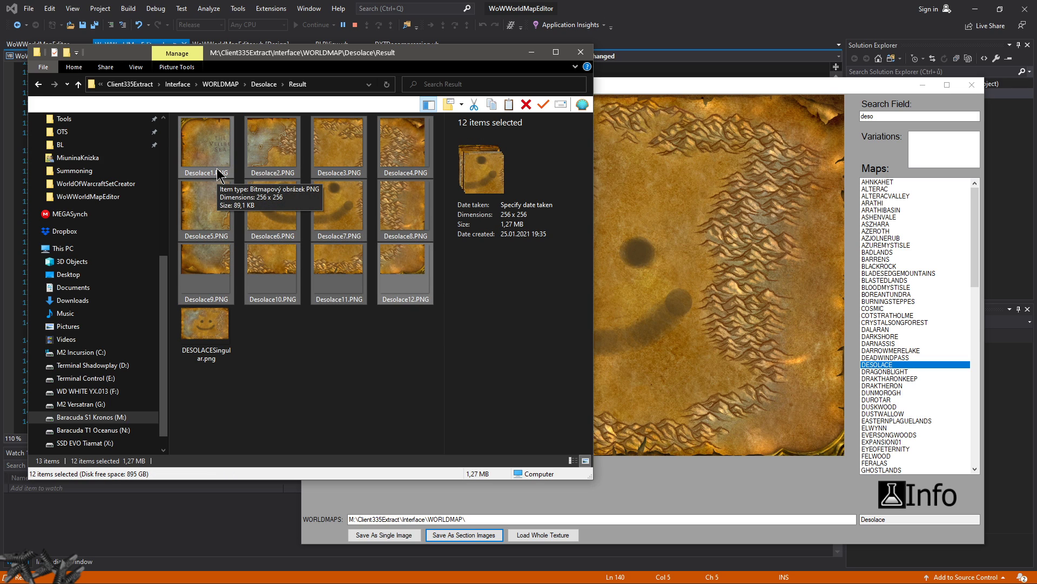
pyautogui.moveTo(240, 175)
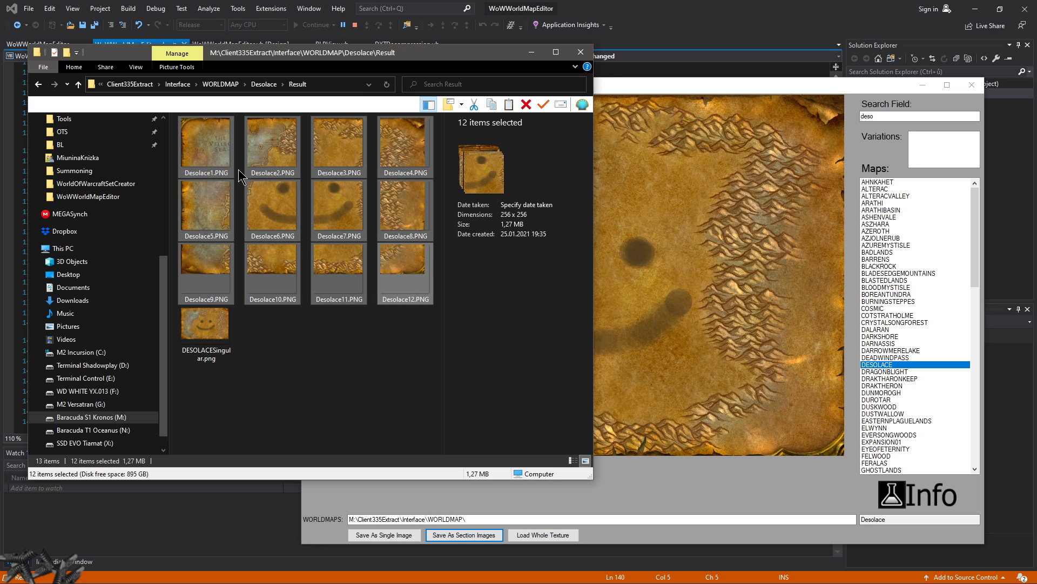
# - Check the Desolace result tiles in Explorer, then show Dragonblight and Drak'Tharon Keep
pyautogui.click(205, 144)
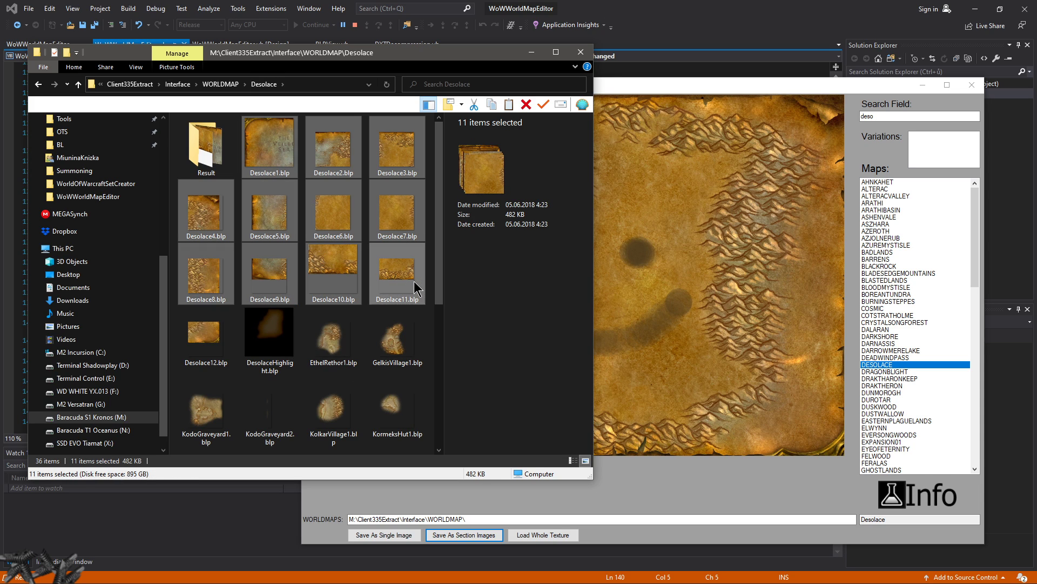
pyautogui.moveTo(390, 278)
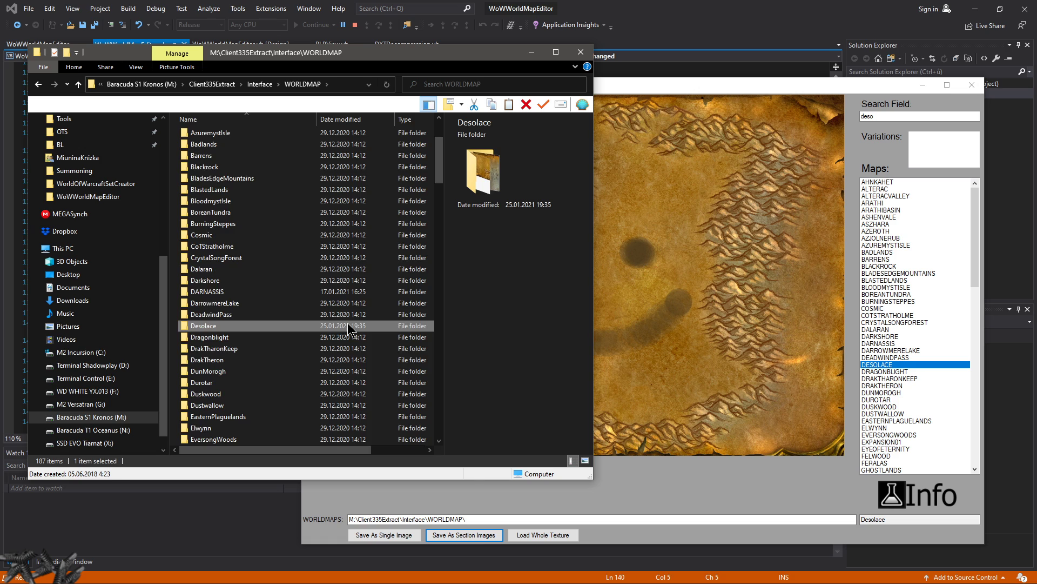
pyautogui.doubleClick(202, 325)
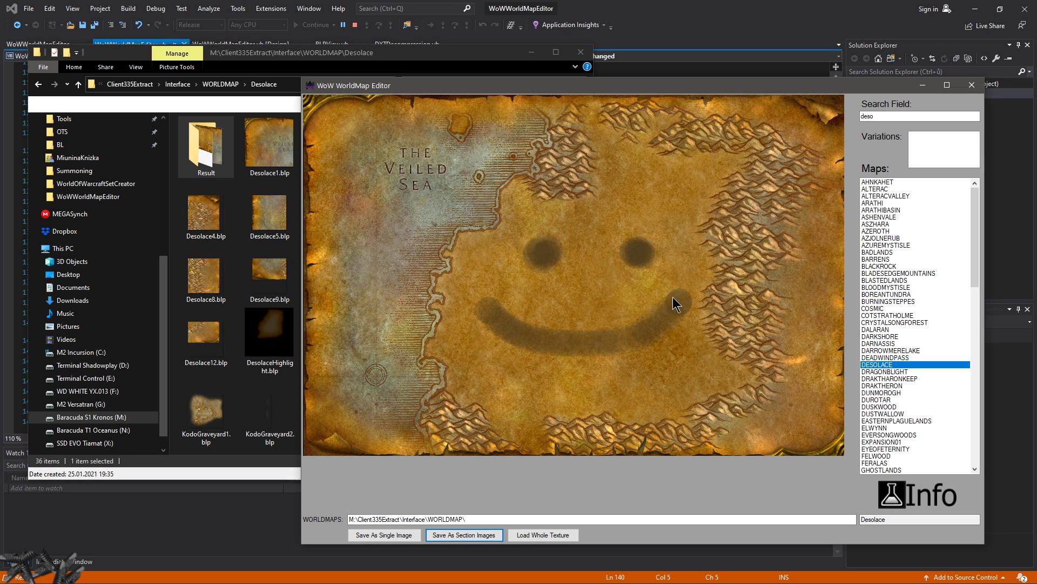
pyautogui.moveTo(917, 395)
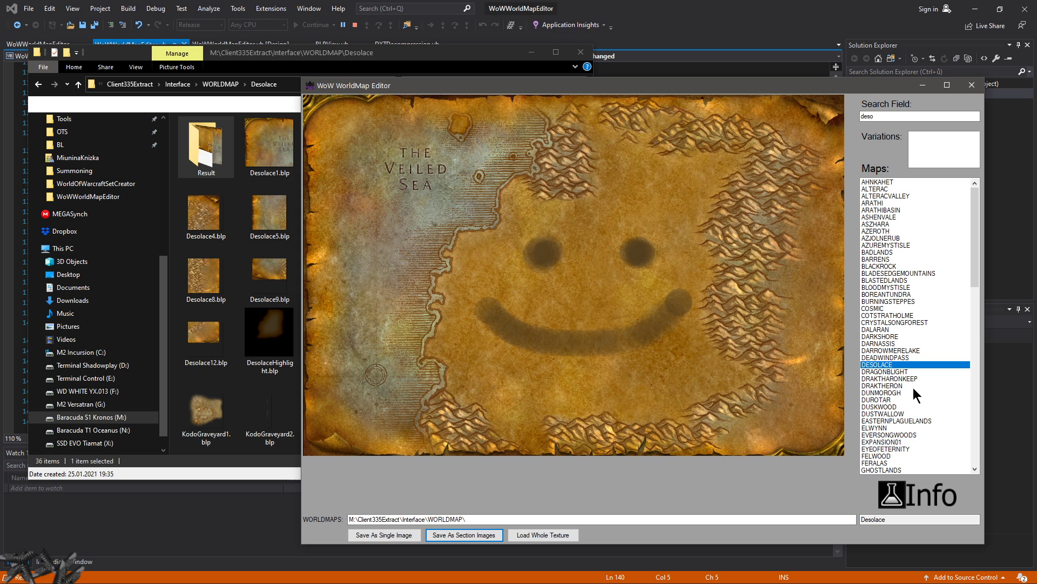
pyautogui.click(888, 370)
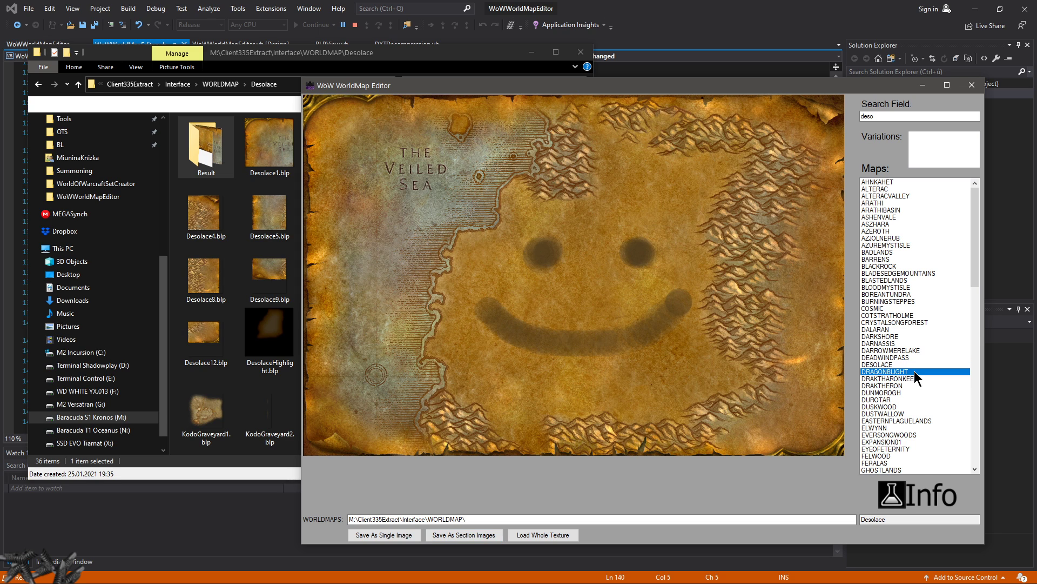
pyautogui.click(888, 378)
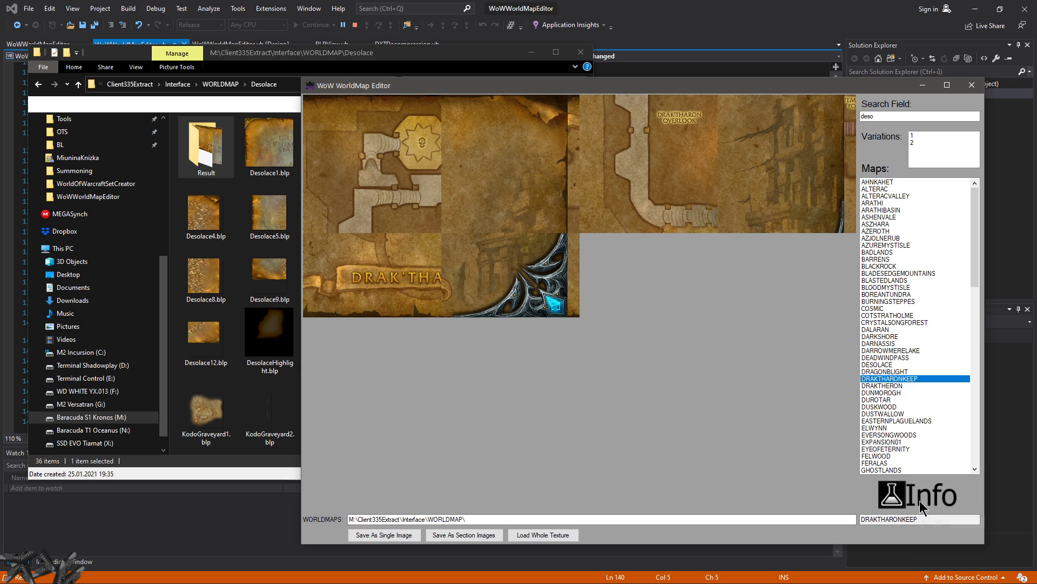
pyautogui.moveTo(585, 127)
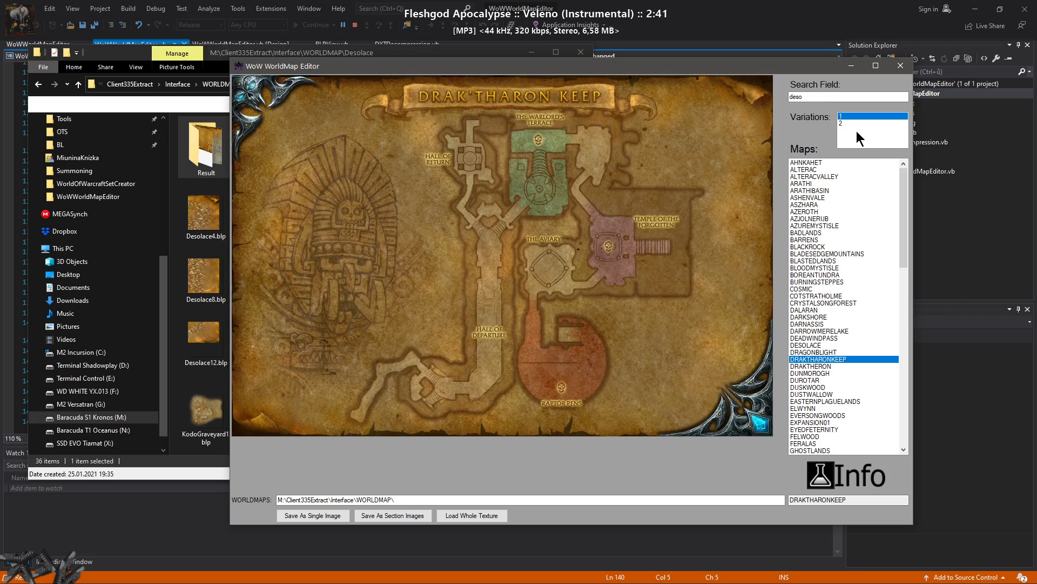
# - View Drak'Tharon Keep variation 2, Cosmic, Culling of Stratholme, Halls of Lightning and Howling Fjord
pyautogui.click(872, 124)
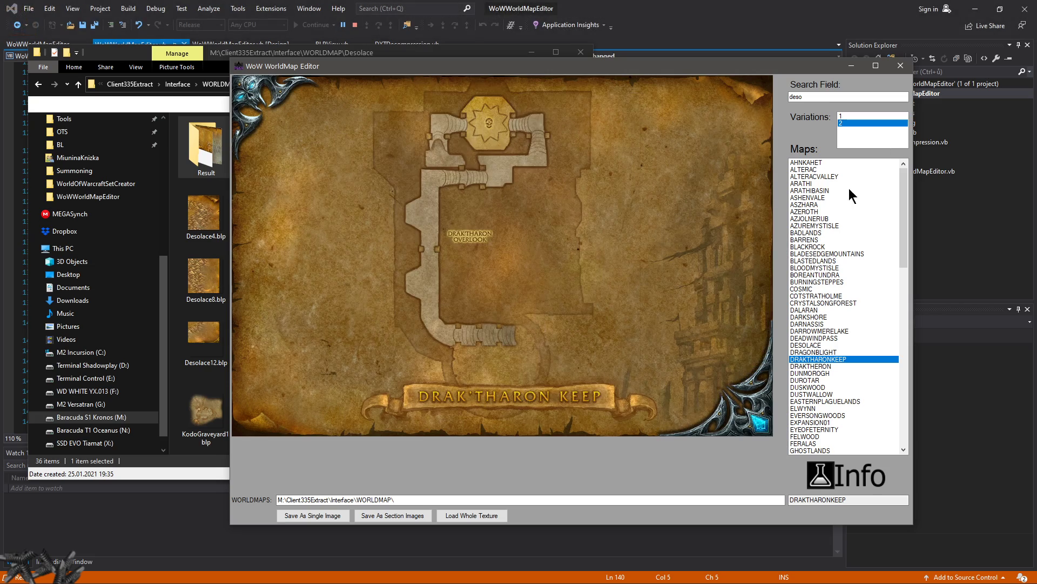
pyautogui.click(797, 288)
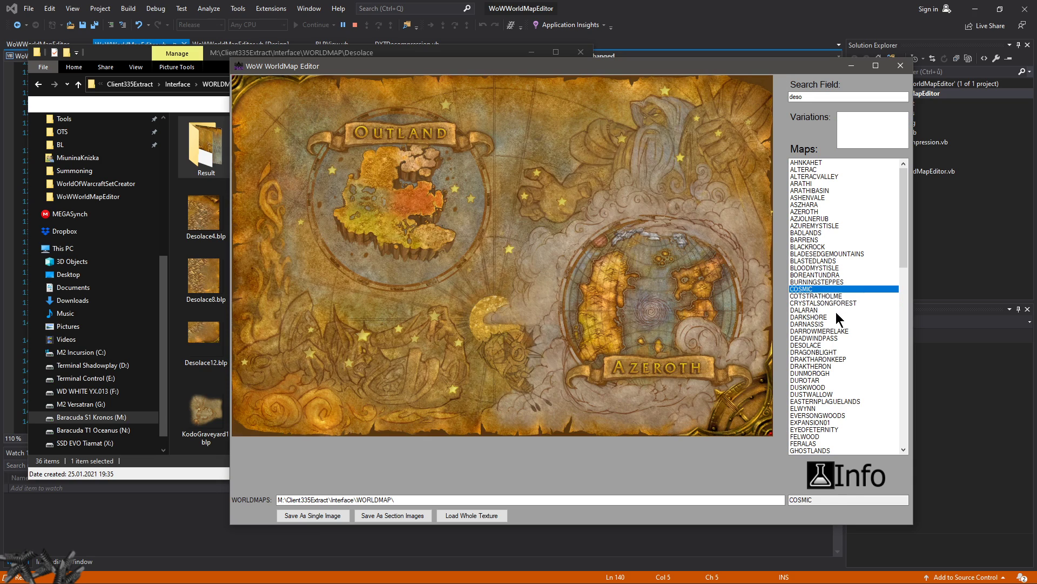
pyautogui.click(815, 296)
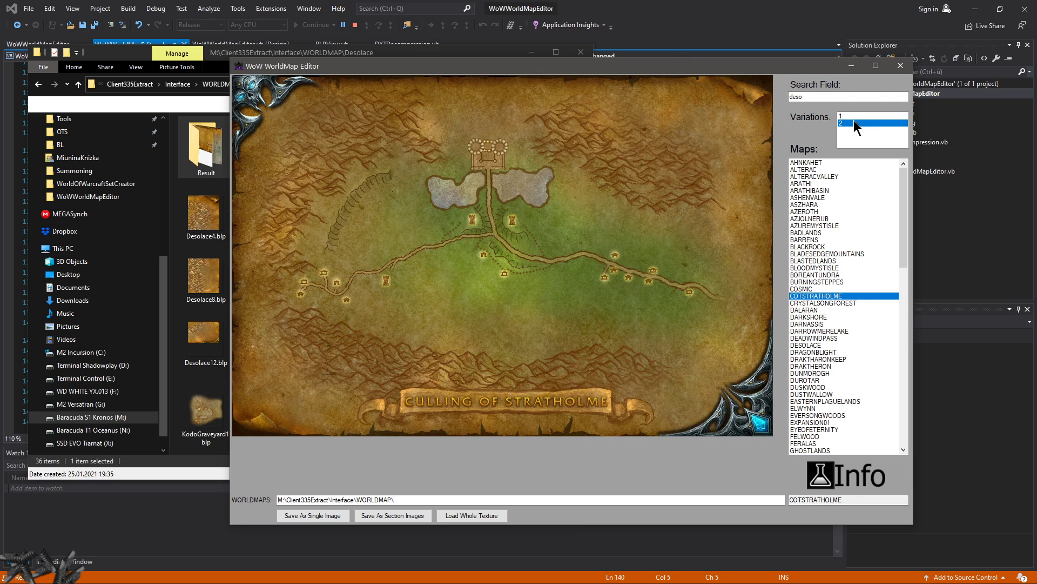
pyautogui.moveTo(824, 389)
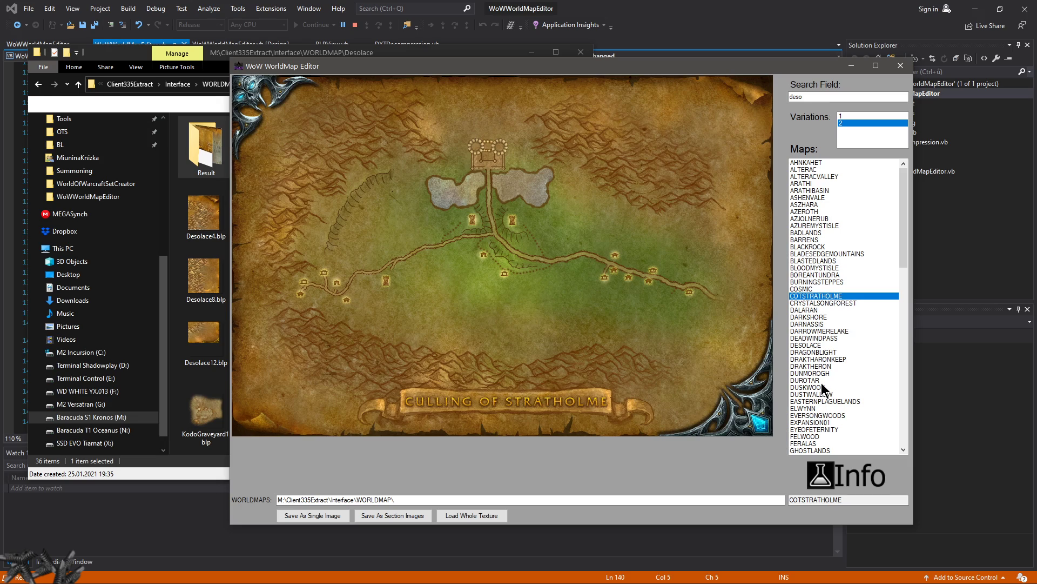
pyautogui.click(823, 379)
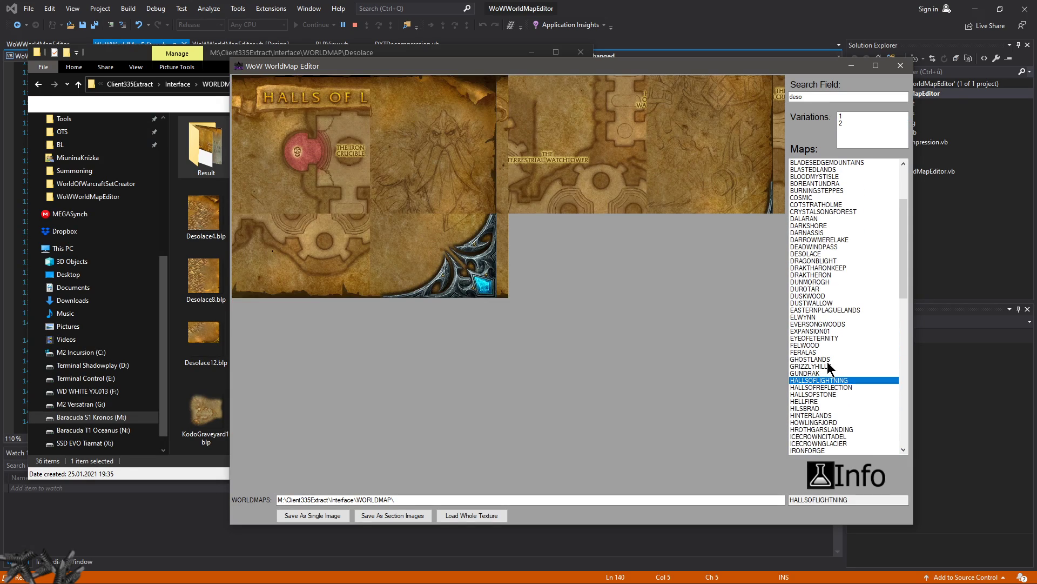
pyautogui.click(822, 324)
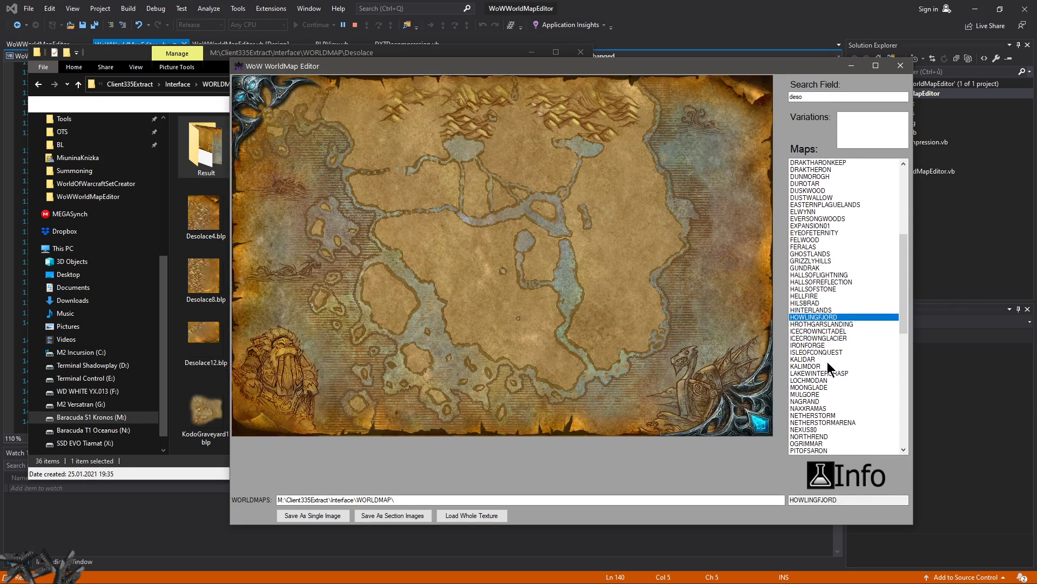
# - View Icecrown Citadel and its third variation, then Kalimdor and Kalidar
pyautogui.click(820, 331)
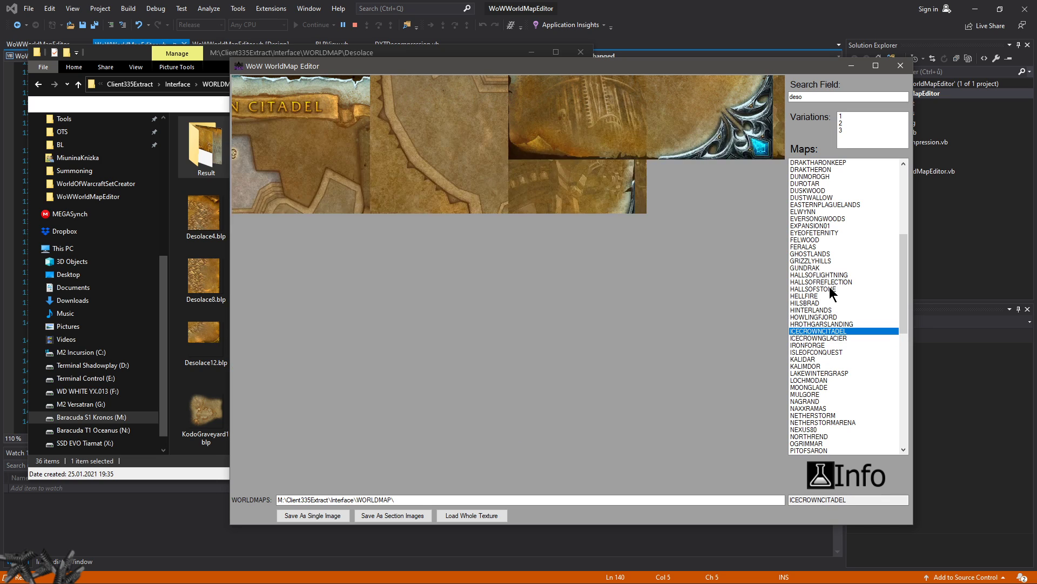
pyautogui.click(841, 131)
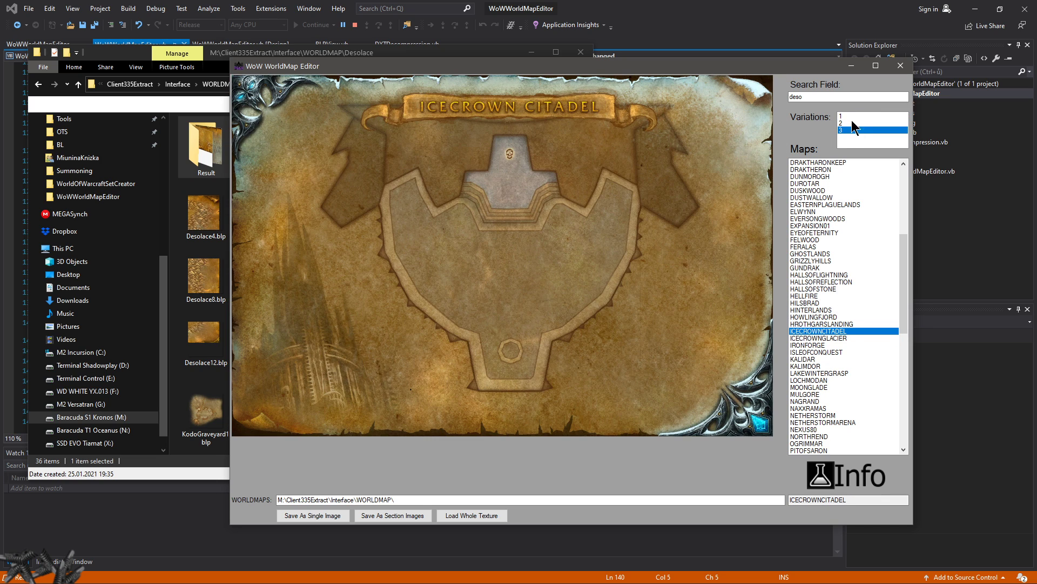
pyautogui.click(806, 367)
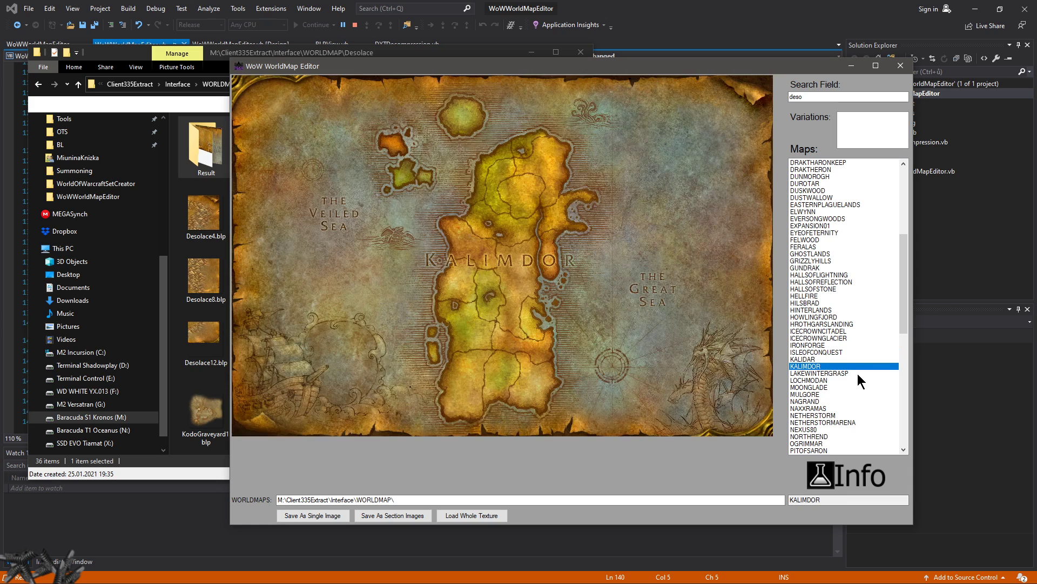
pyautogui.click(804, 359)
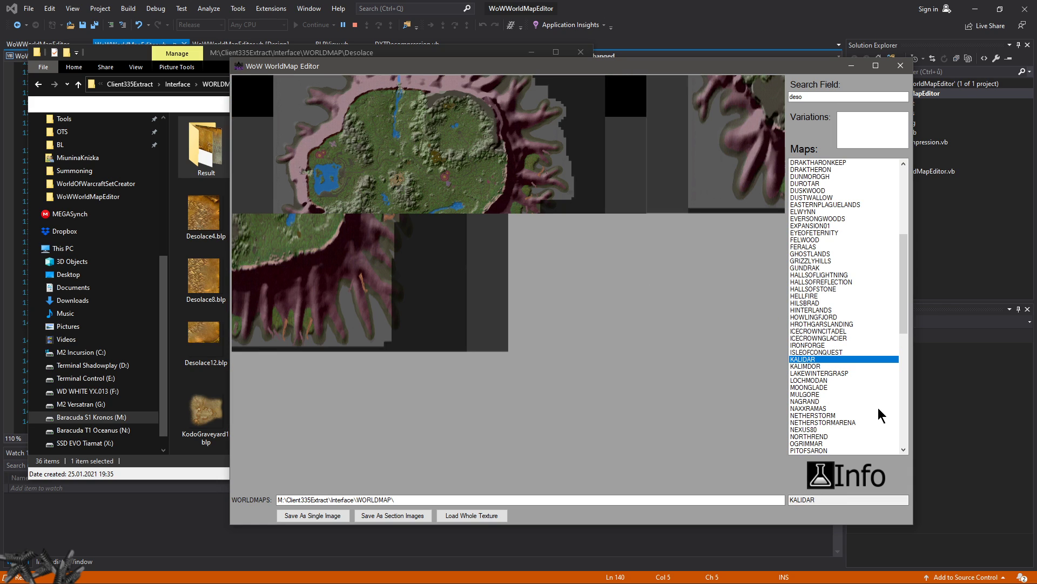
pyautogui.moveTo(736, 361)
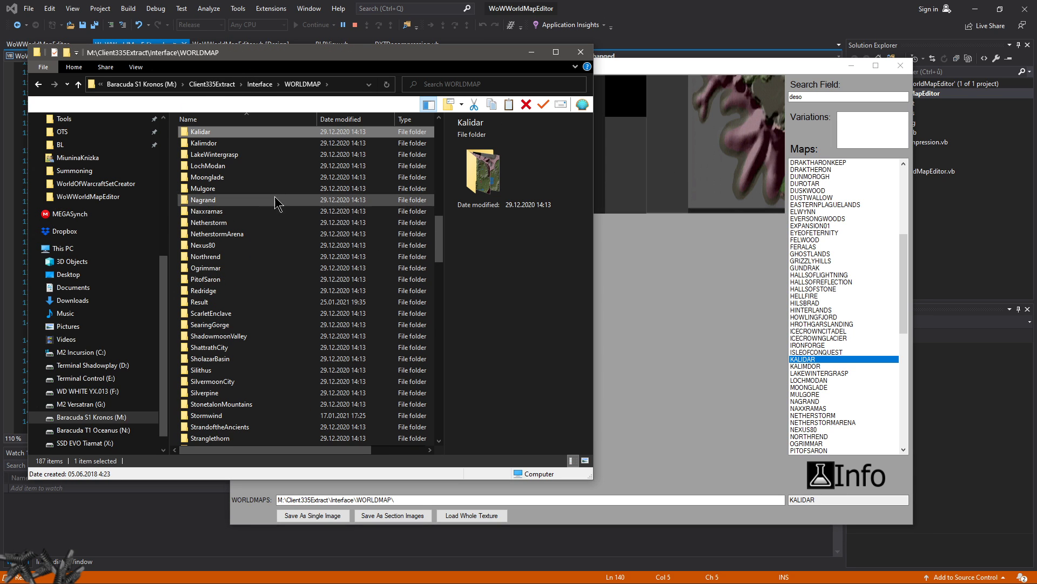
# - Open the Kalidar folder, select its BLP tiles and the KalidarHighlight image
pyautogui.doubleClick(200, 131)
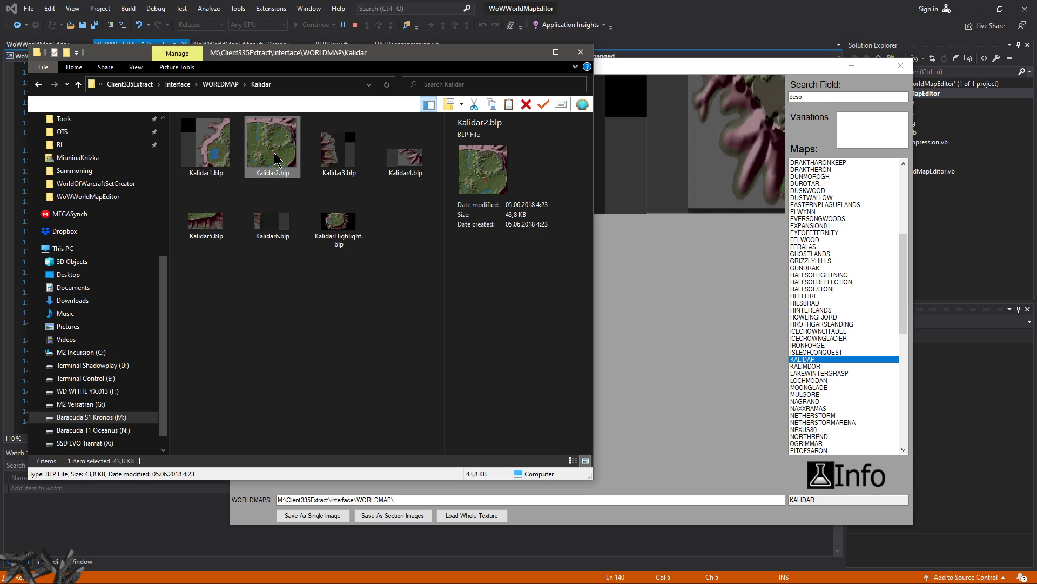
pyautogui.click(338, 213)
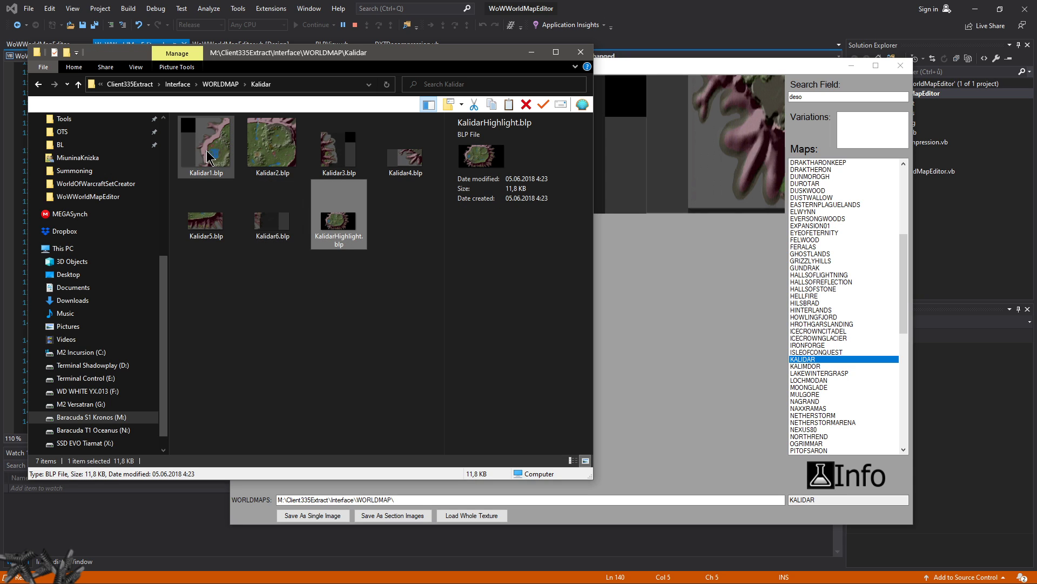
pyautogui.click(270, 140)
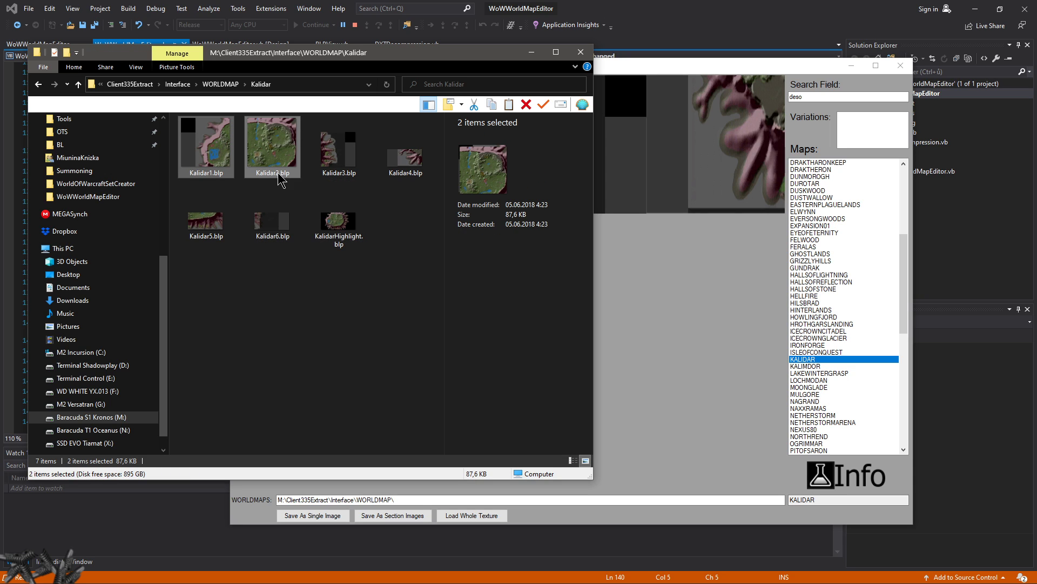
pyautogui.click(205, 210)
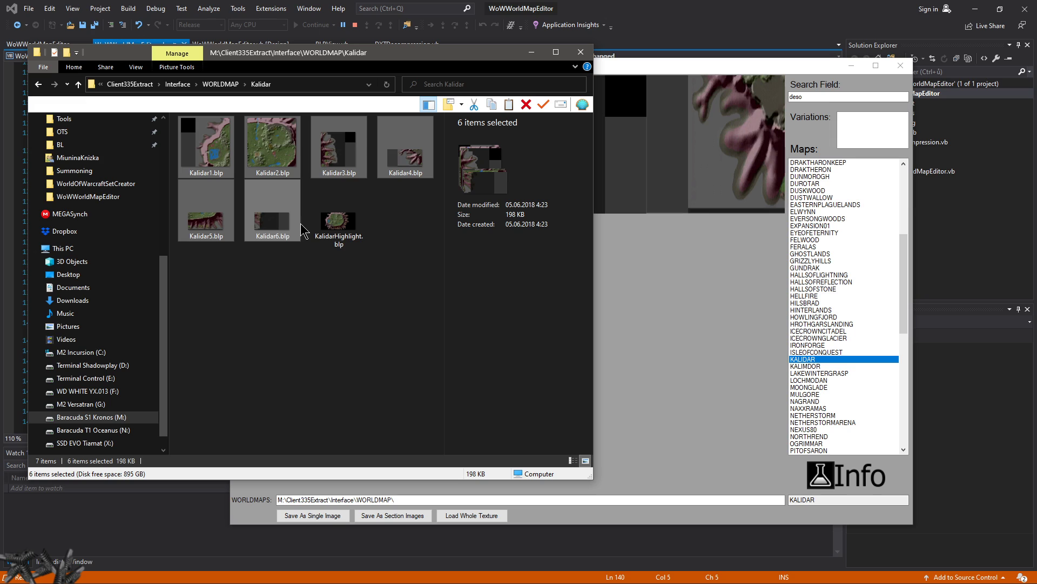
pyautogui.click(338, 218)
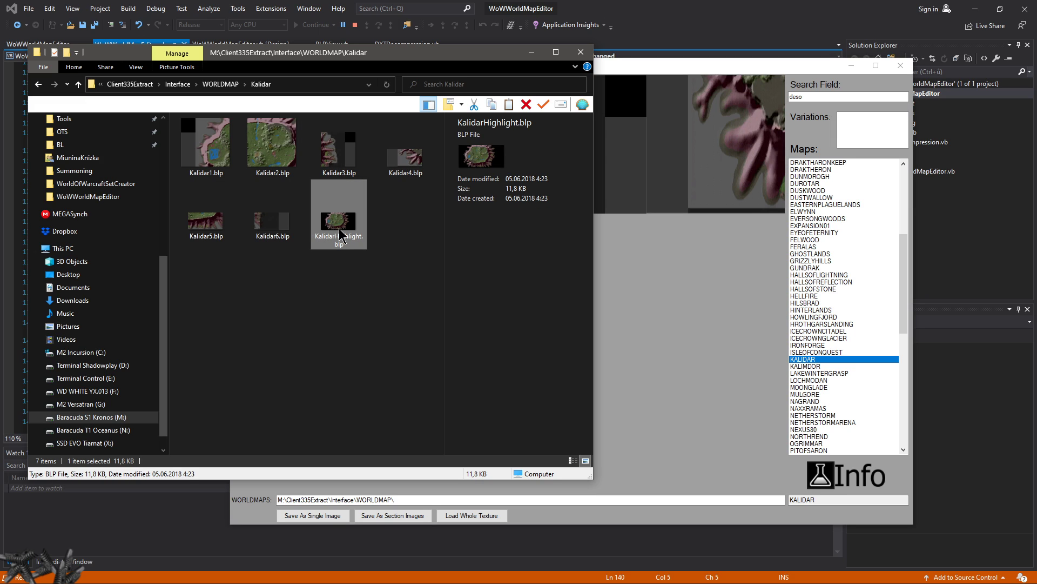
pyautogui.moveTo(424, 182)
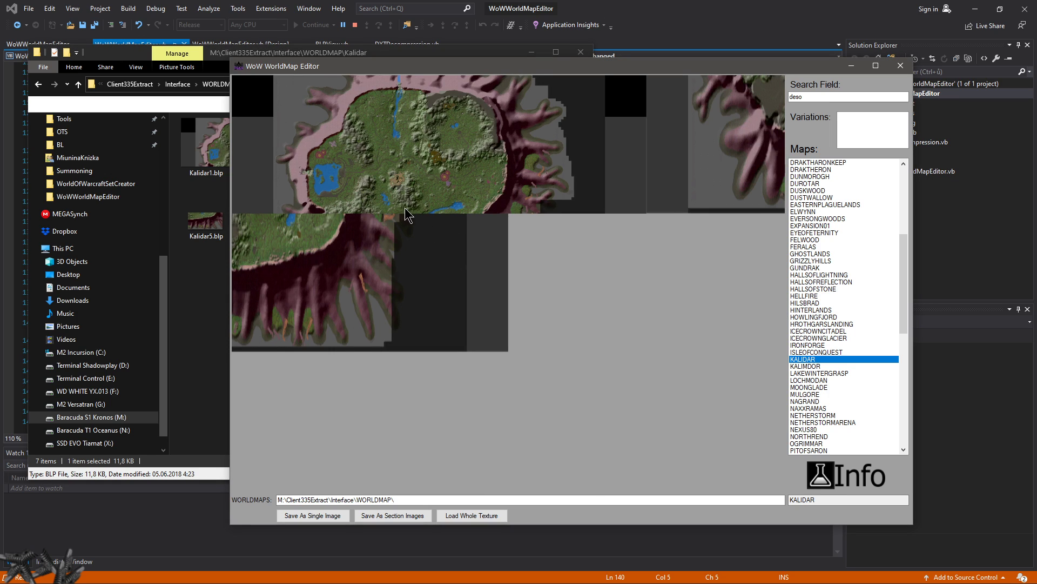
pyautogui.moveTo(412, 187)
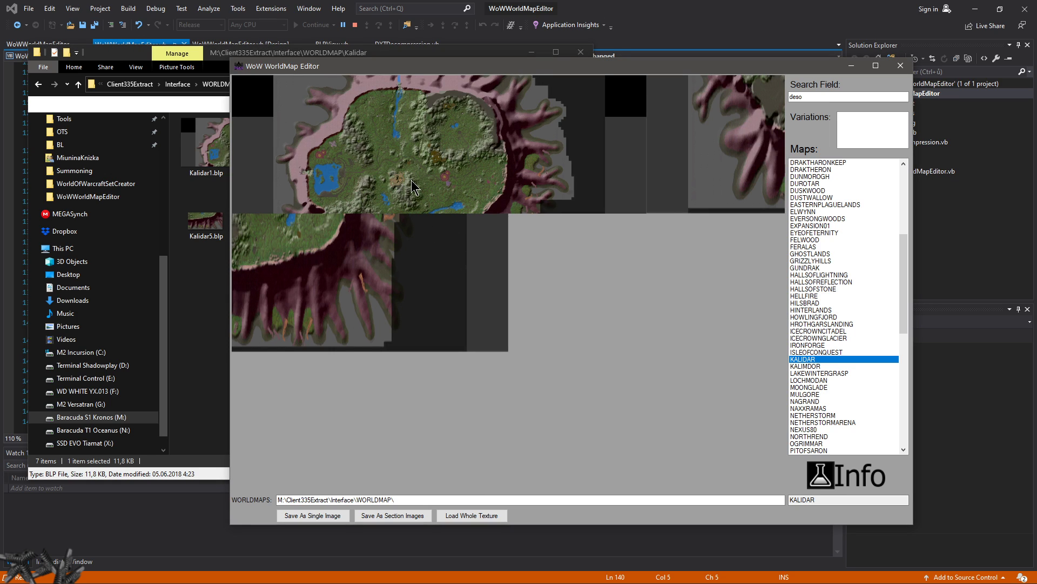
pyautogui.moveTo(467, 131)
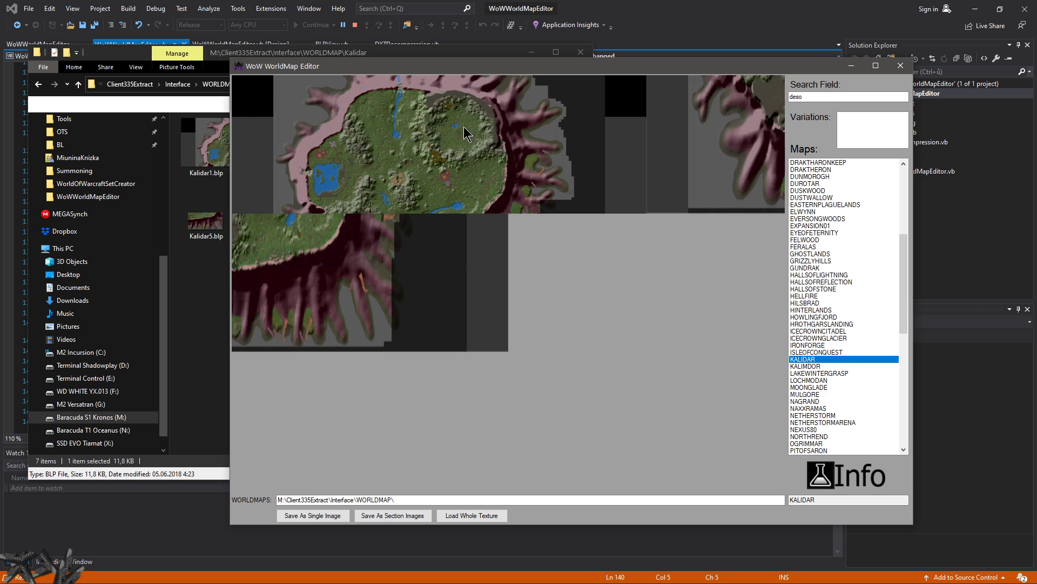
pyautogui.moveTo(332, 190)
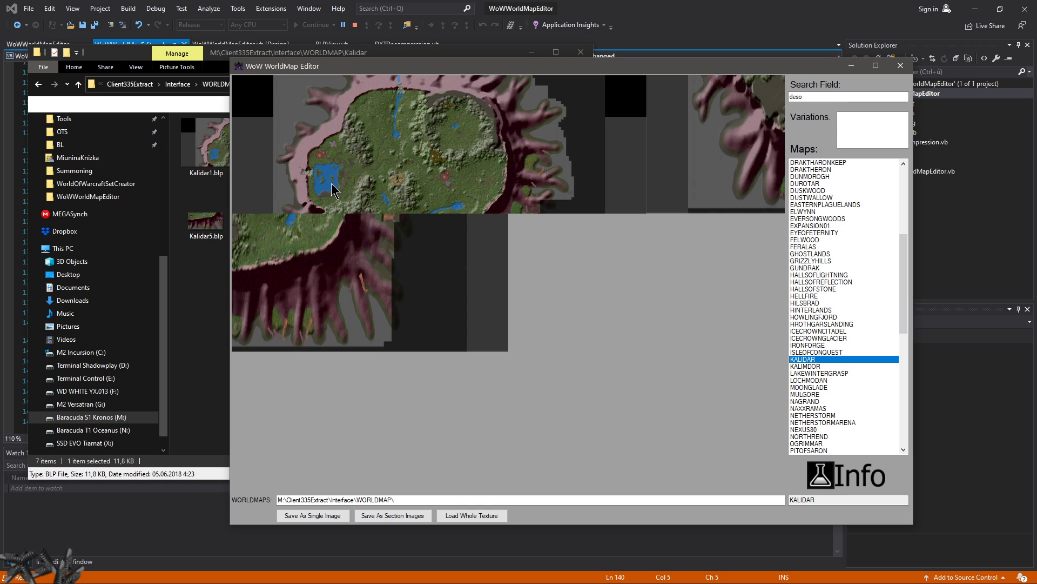
pyautogui.moveTo(337, 182)
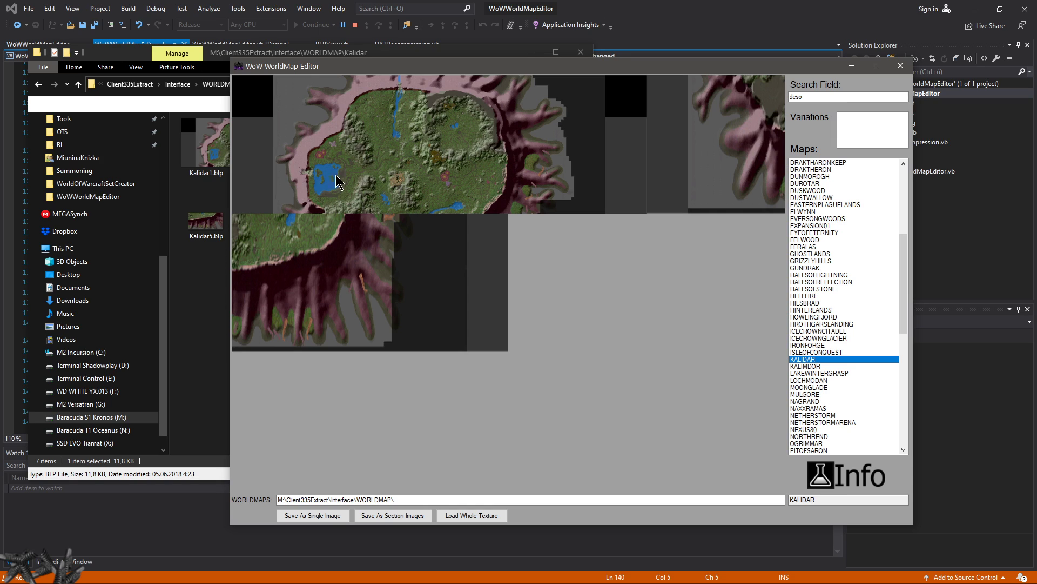
pyautogui.moveTo(979, 403)
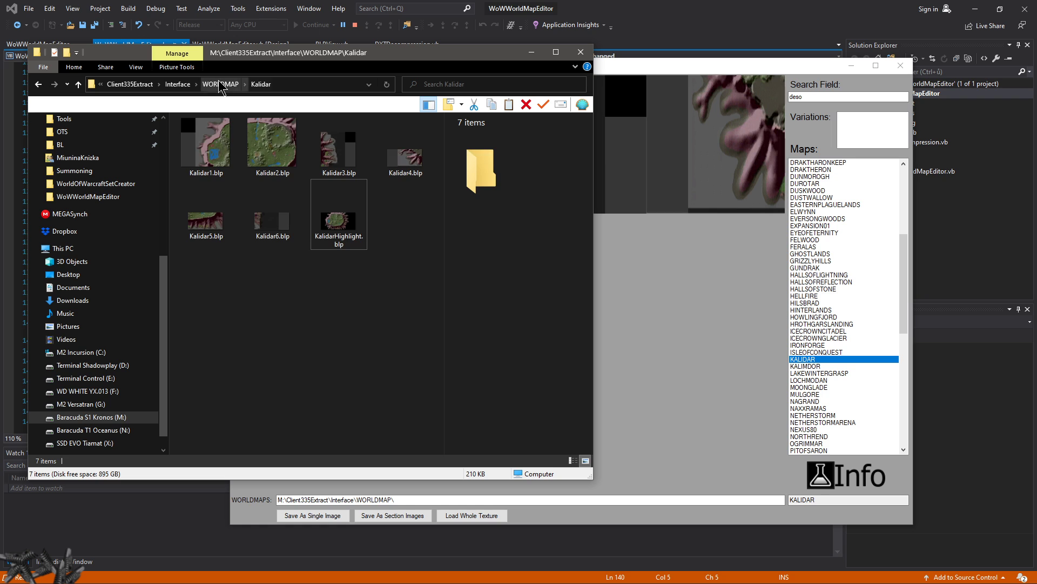
# - Return Explorer to WORLDMAP and load the Kalimdor map in the editor
pyautogui.click(218, 84)
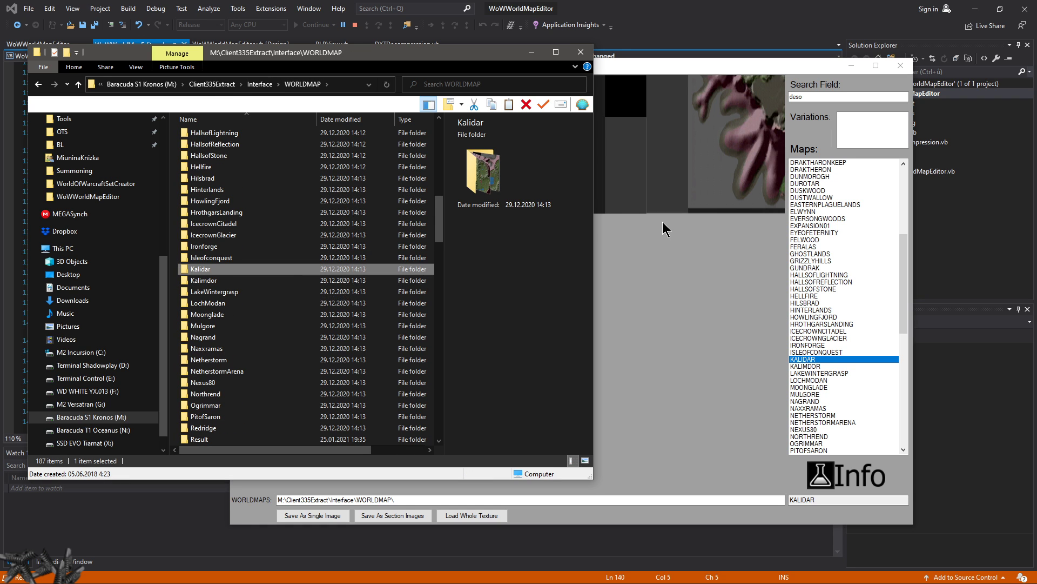
pyautogui.click(804, 367)
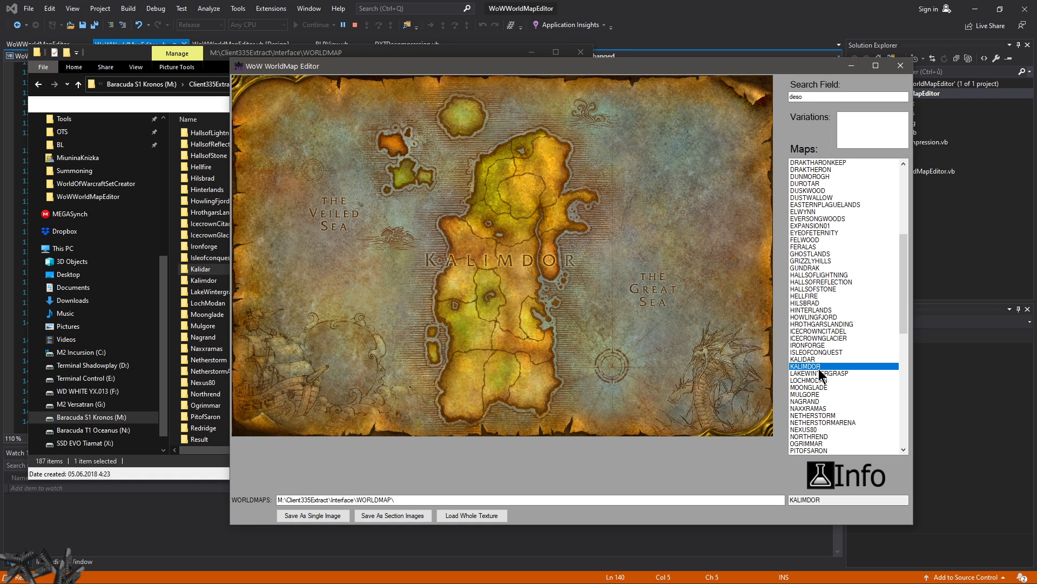
# - View Moonglade, Netherstorm arena and Nexus80 with its second and third variations
pyautogui.click(807, 387)
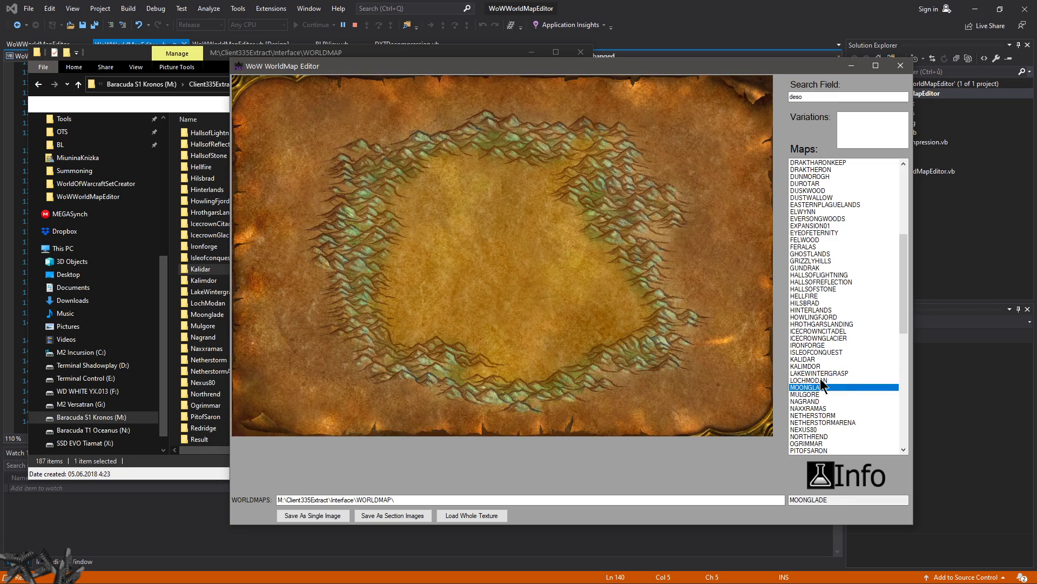
pyautogui.click(824, 351)
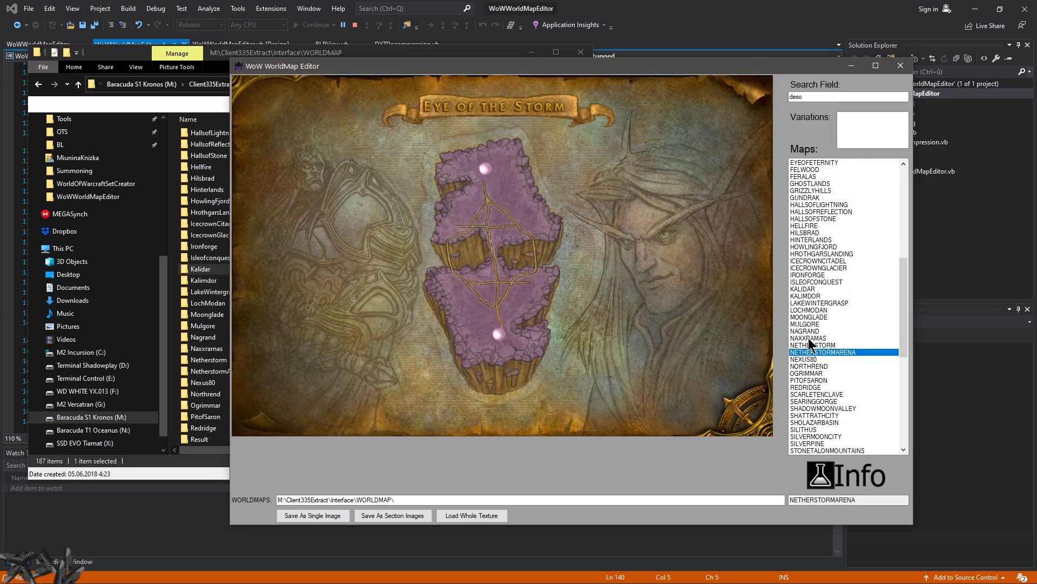
pyautogui.click(808, 323)
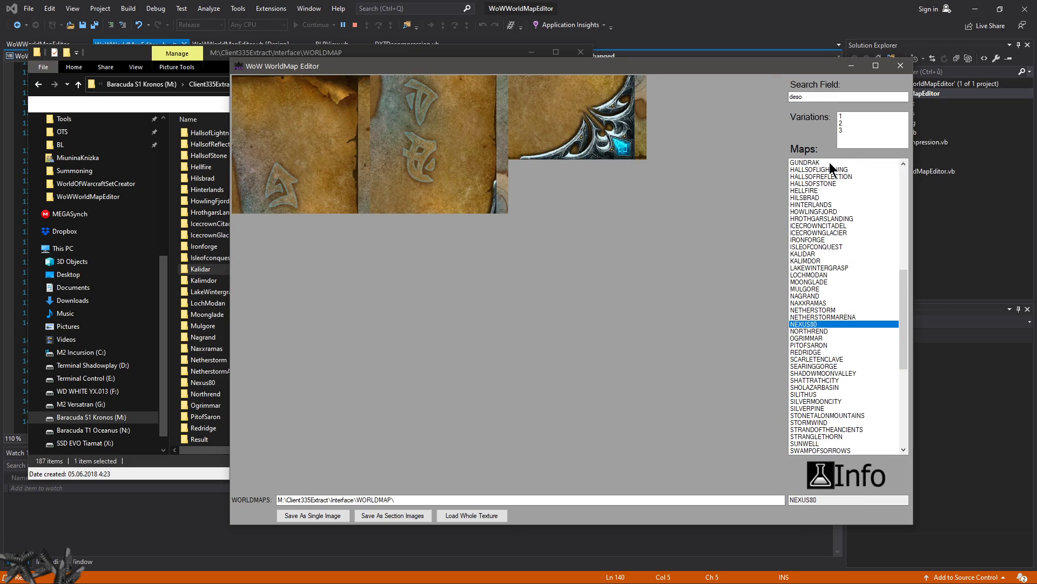
pyautogui.click(841, 123)
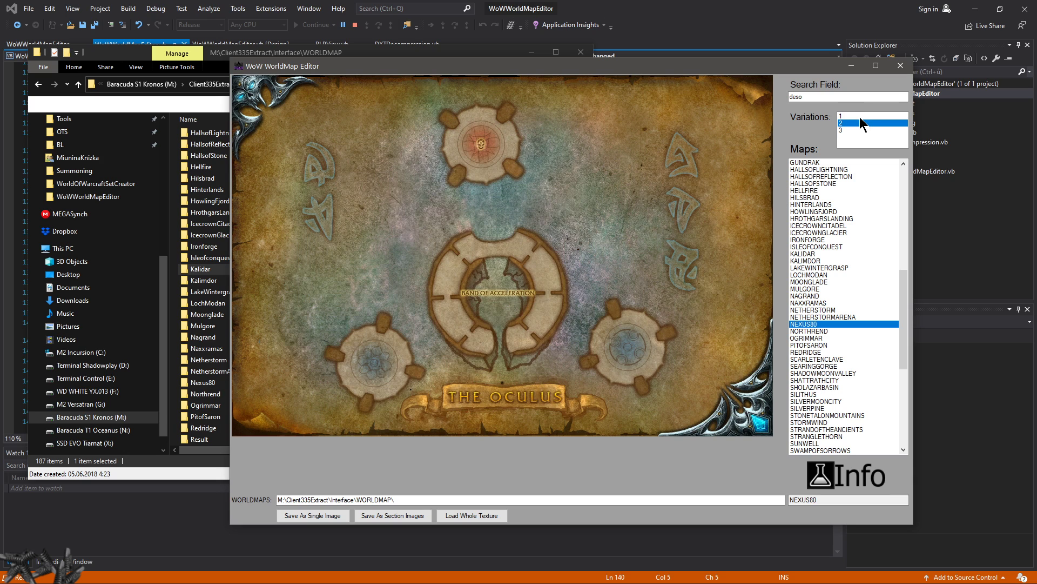
pyautogui.click(872, 129)
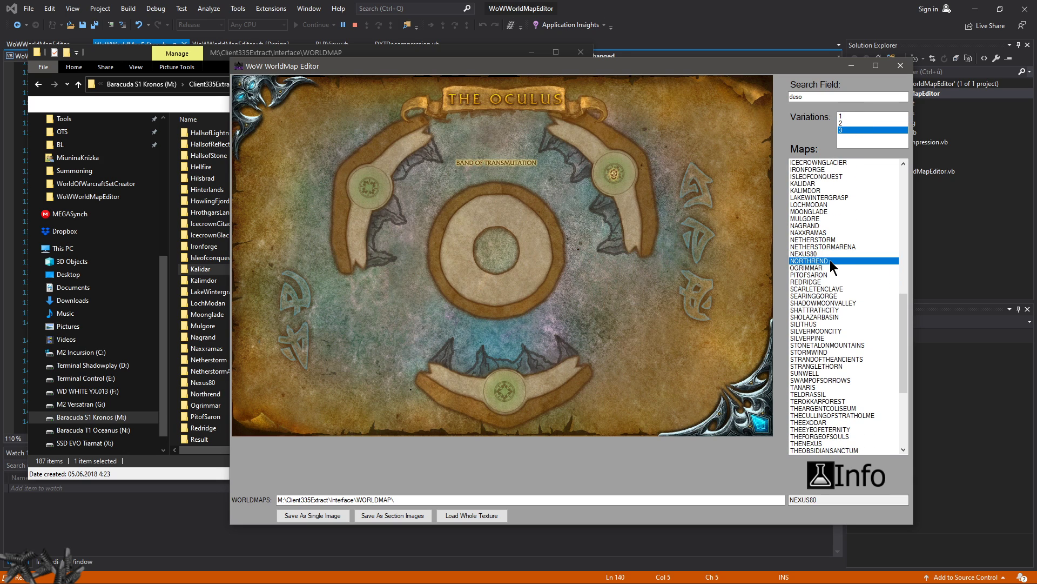
# - View Searing Gorge, Stonetalon, Stranglethorn, Teldrassil, Stratholme, Obsidian Sanctum, Zangarmarsh, ending on Winterspring
pyautogui.click(814, 296)
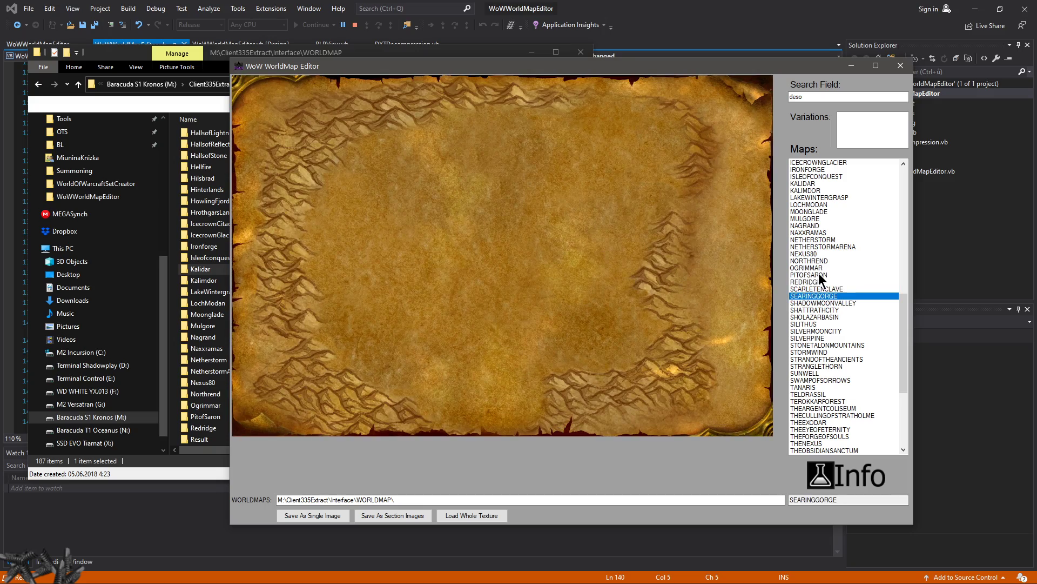
pyautogui.click(826, 345)
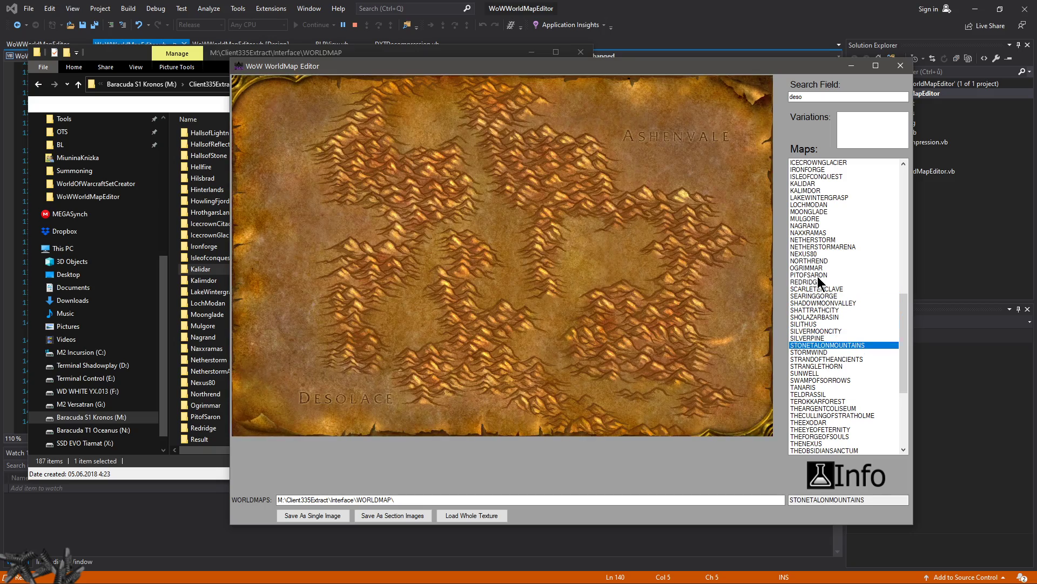
pyautogui.click(817, 331)
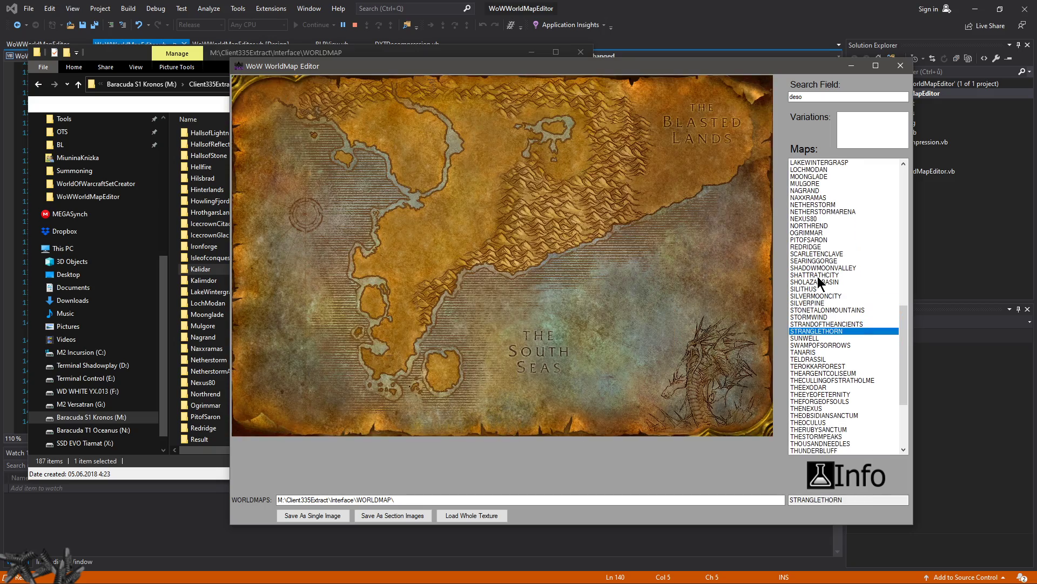
pyautogui.click(817, 366)
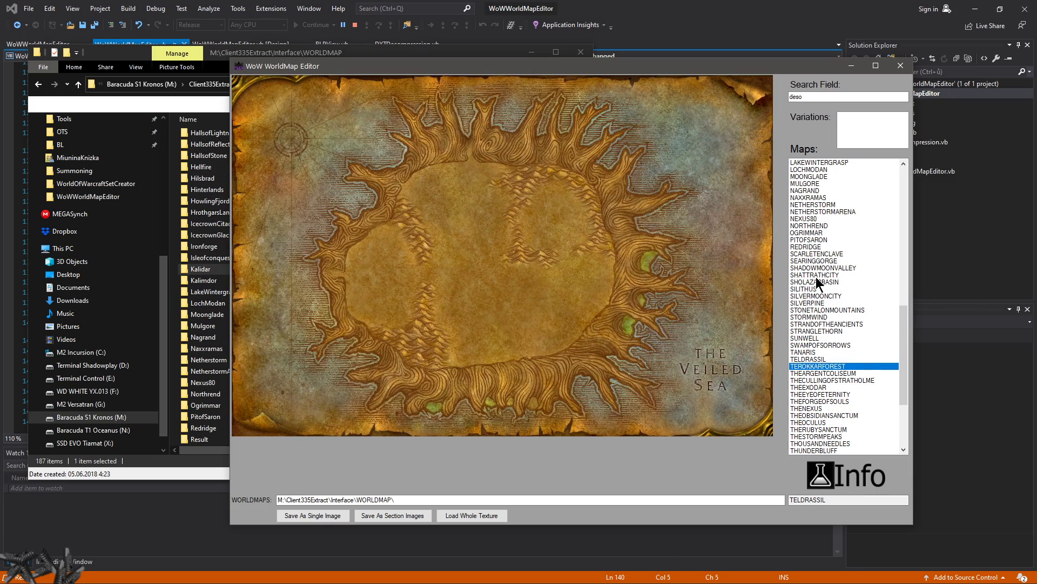
pyautogui.click(841, 380)
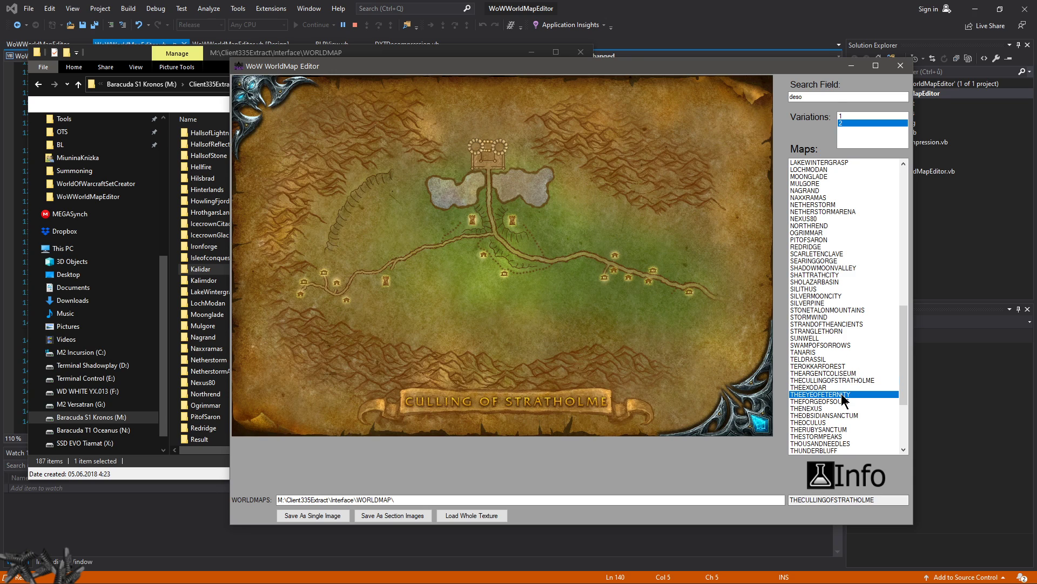
pyautogui.click(824, 415)
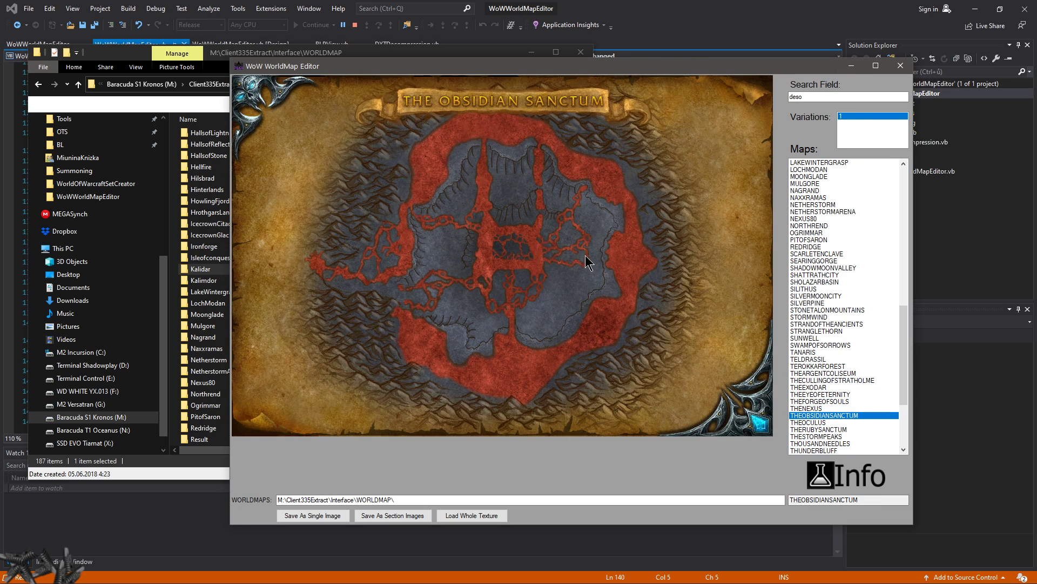
pyautogui.click(818, 423)
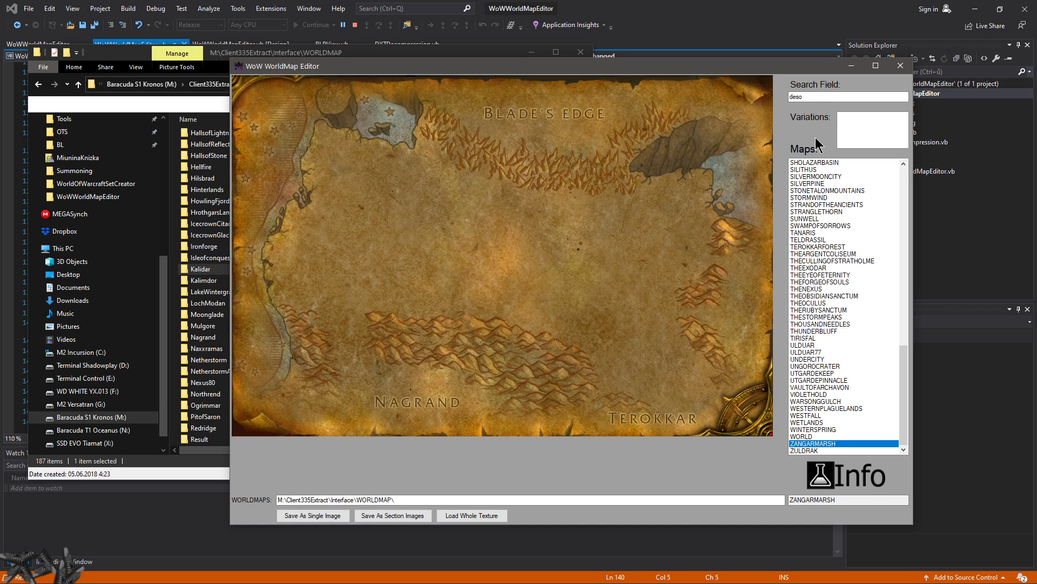
pyautogui.click(813, 429)
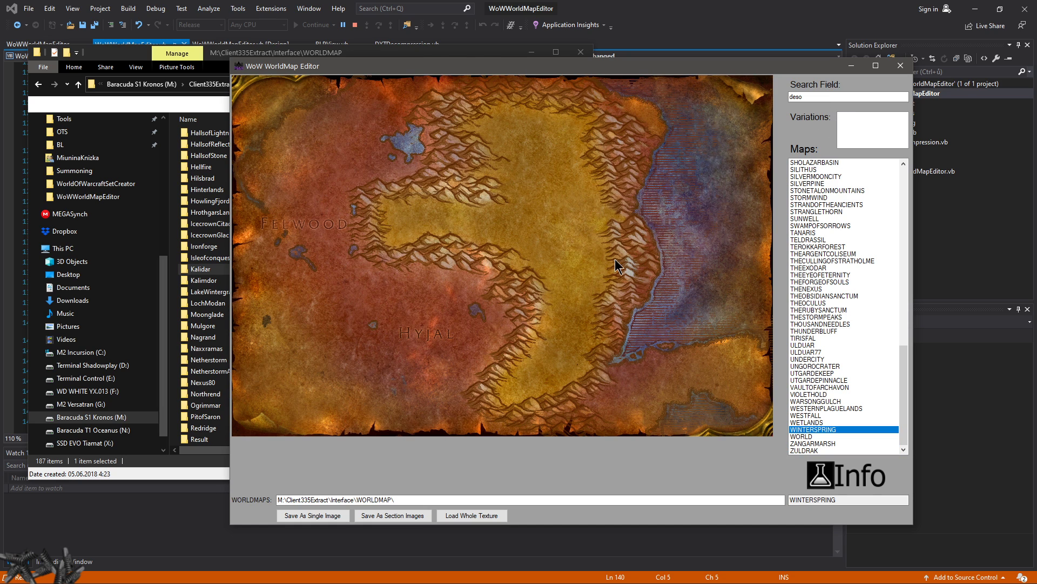
pyautogui.moveTo(867, 476)
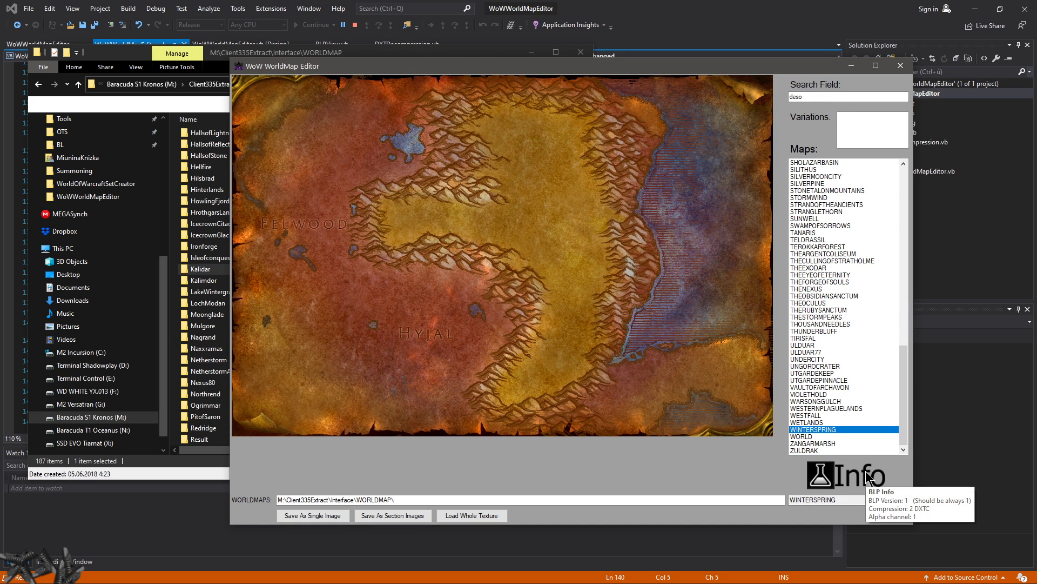
pyautogui.moveTo(436, 243)
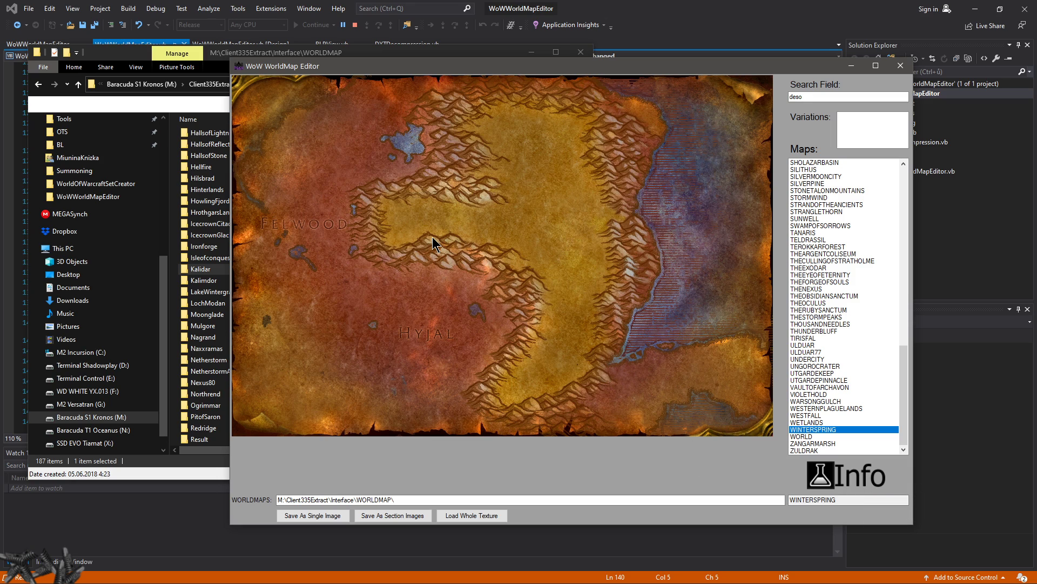